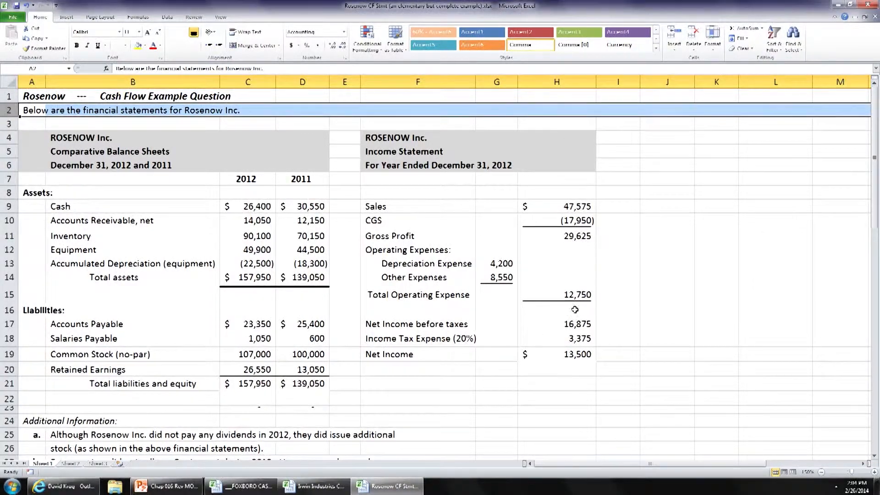
- Scroll to the ANSWER section and highlight the (5,750) operating activities total in M50 yellow
left_click(775, 295)
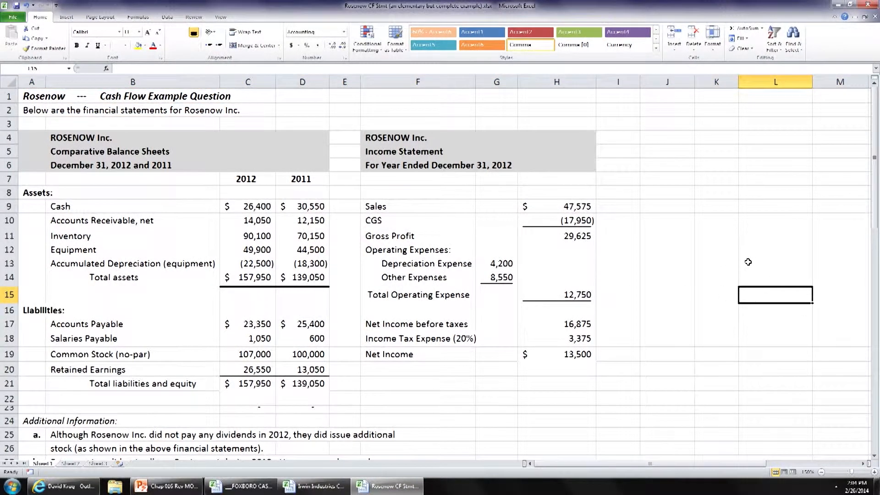
mouse_move(742, 258)
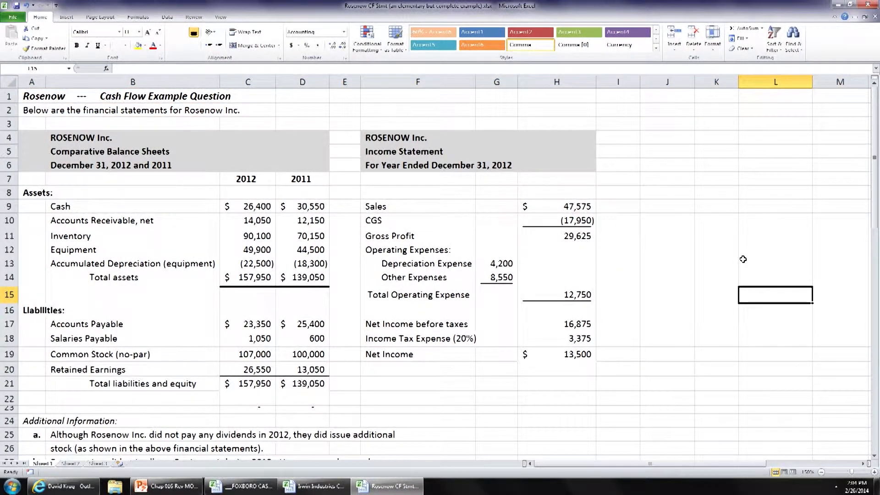
scroll("down", 3)
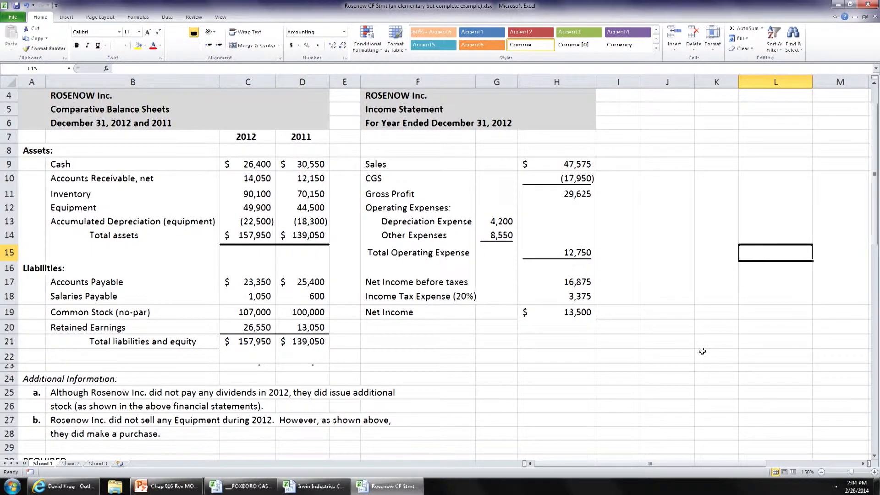
mouse_move(585, 399)
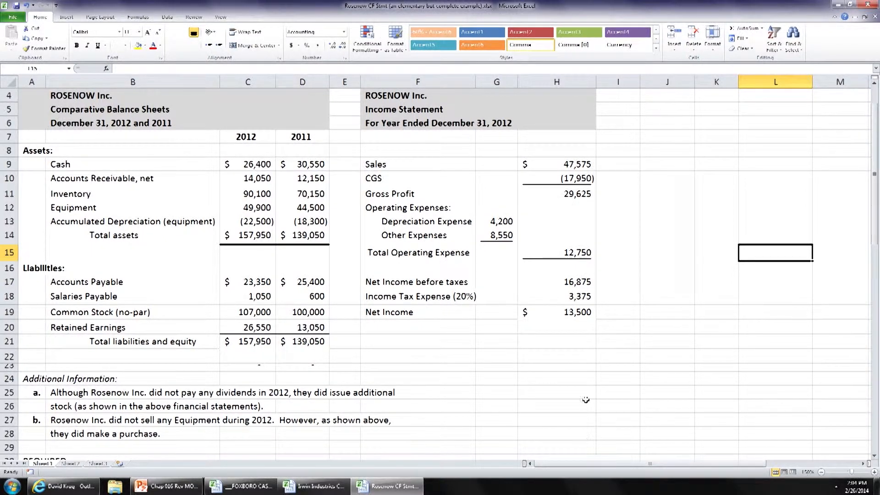
mouse_move(585, 384)
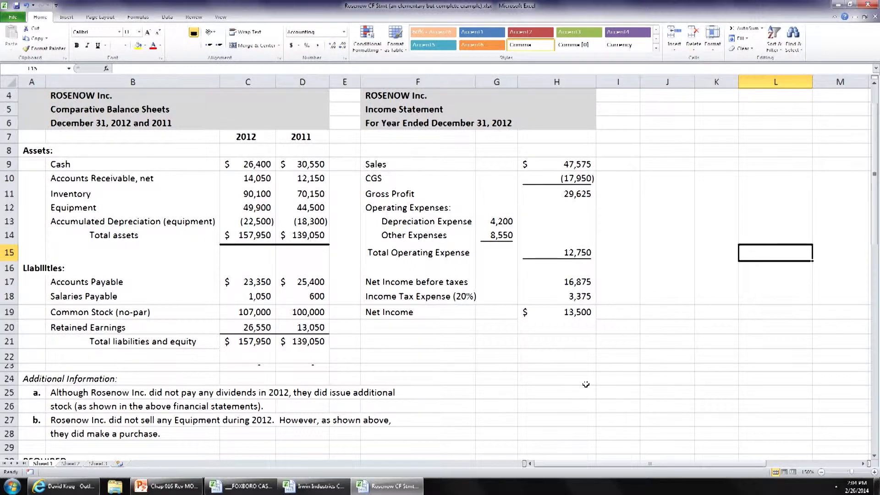
mouse_move(591, 377)
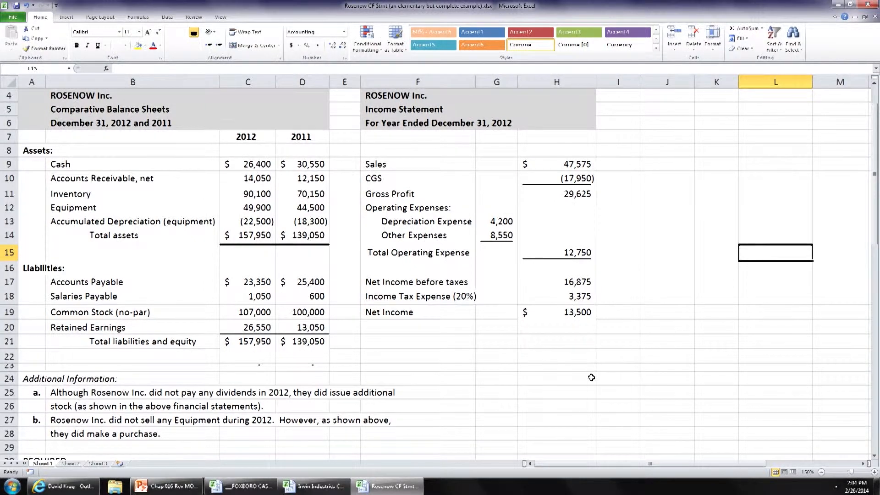
mouse_move(594, 368)
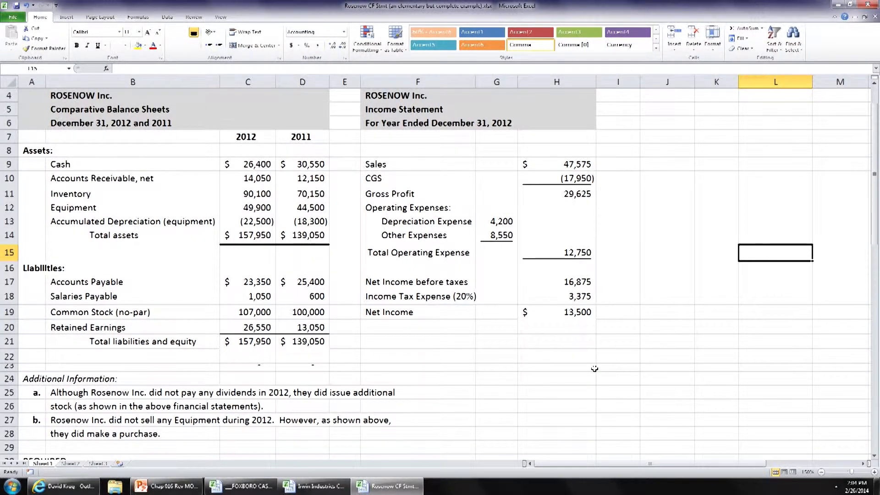
scroll("down", 3)
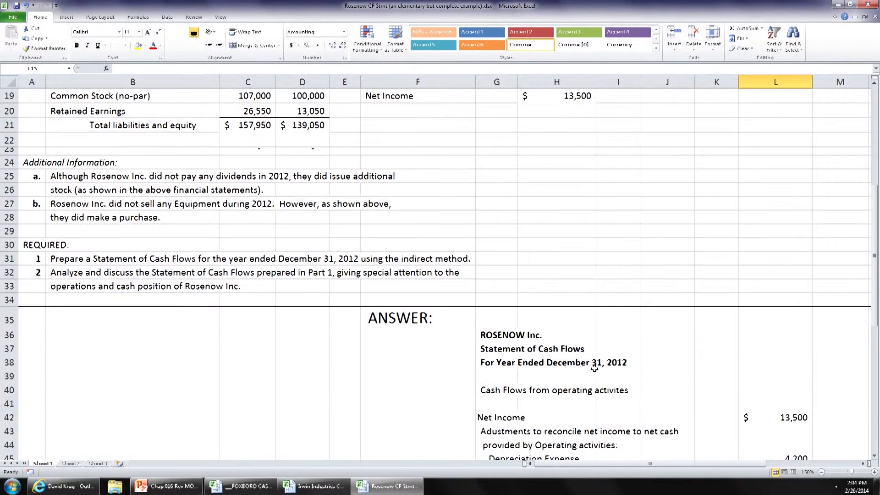
scroll("down", 3)
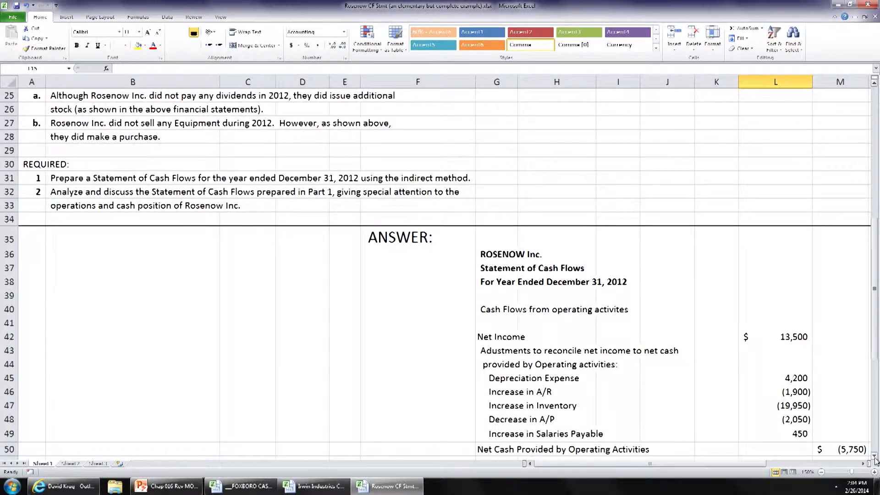
scroll("down", 3)
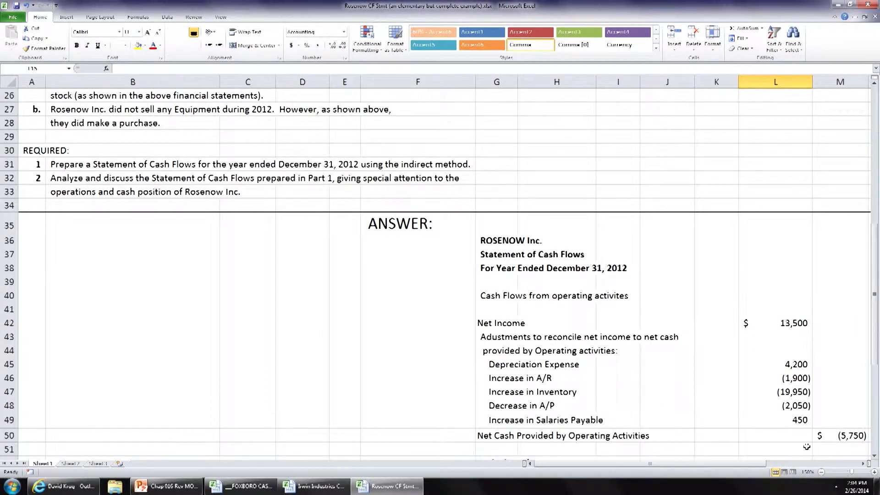
left_click(841, 448)
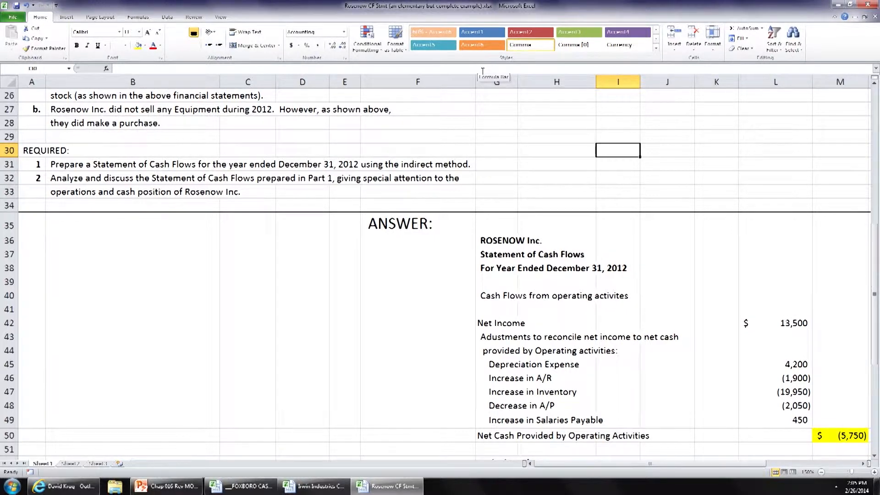
- Annotate item a's stock issuance as 'Financing, inflow of $7,000' beside the additional information
left_click(418, 164)
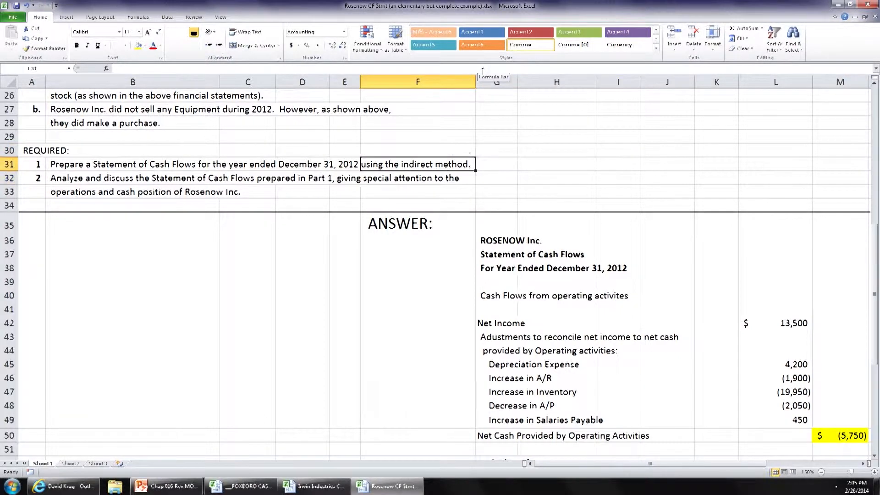
left_click(496, 164)
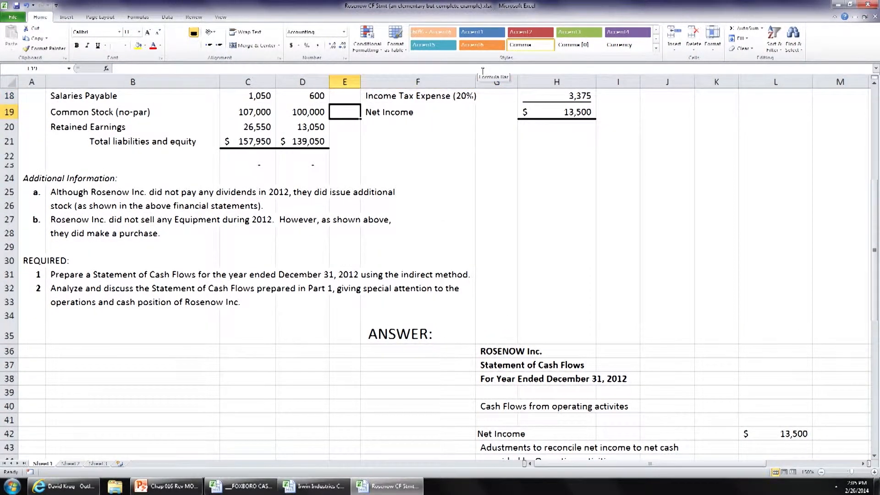
left_click(417, 178)
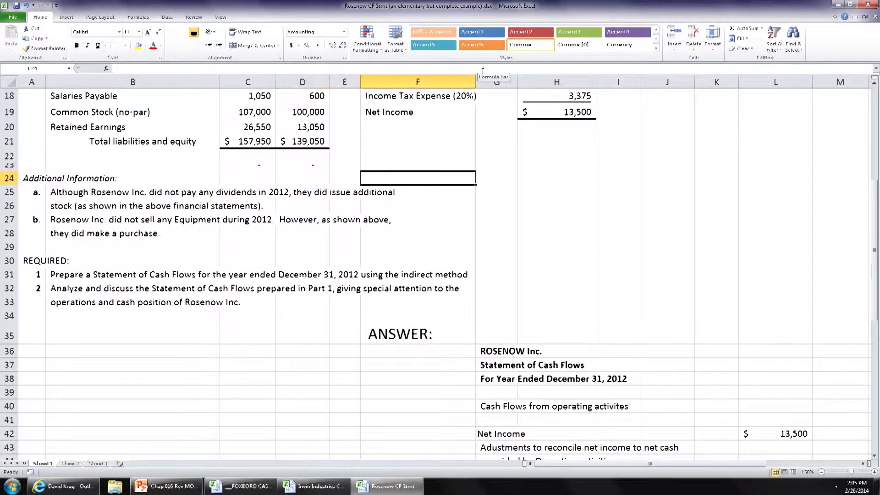
left_click(496, 191)
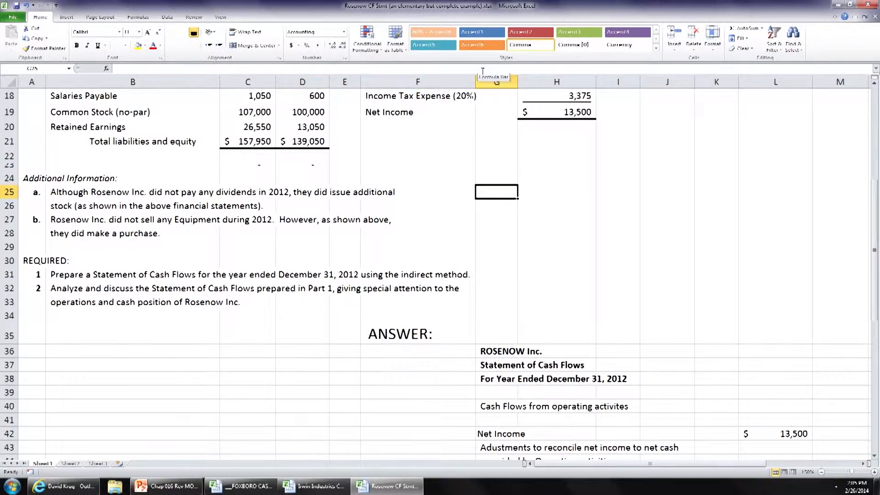
type("Financing,")
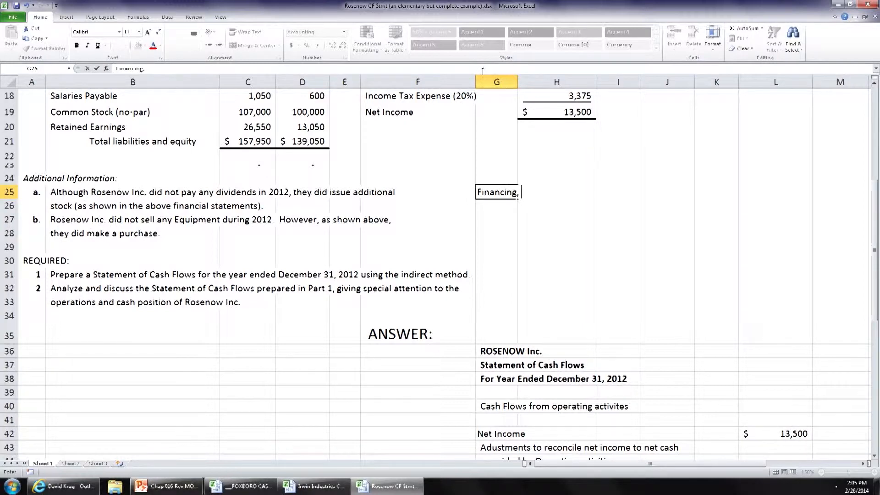
type("inflow")
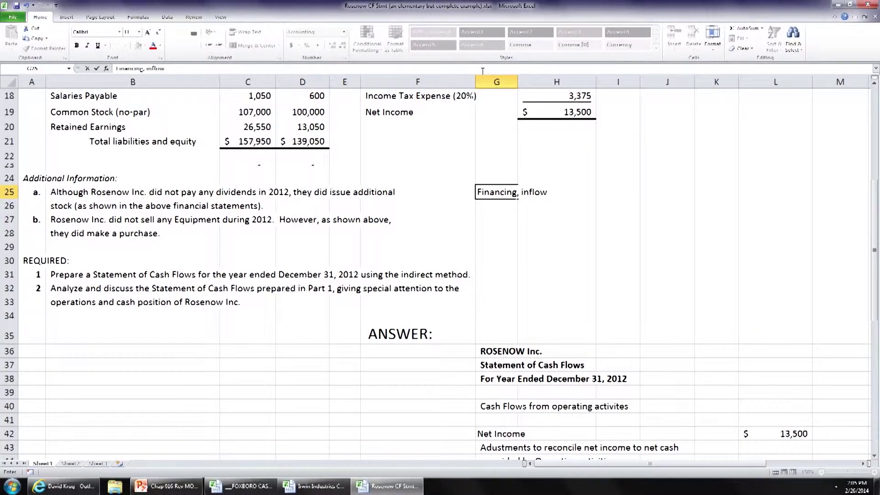
type("of")
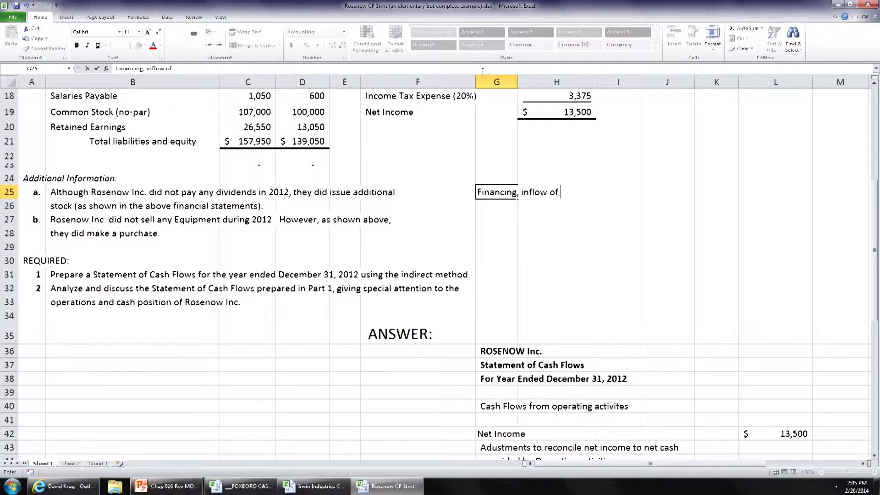
type("$7000")
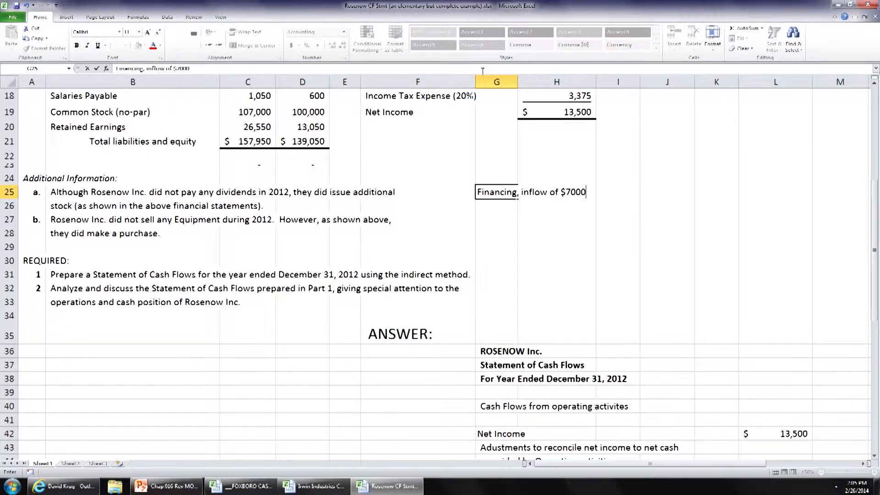
key("Backspace")
type(",")
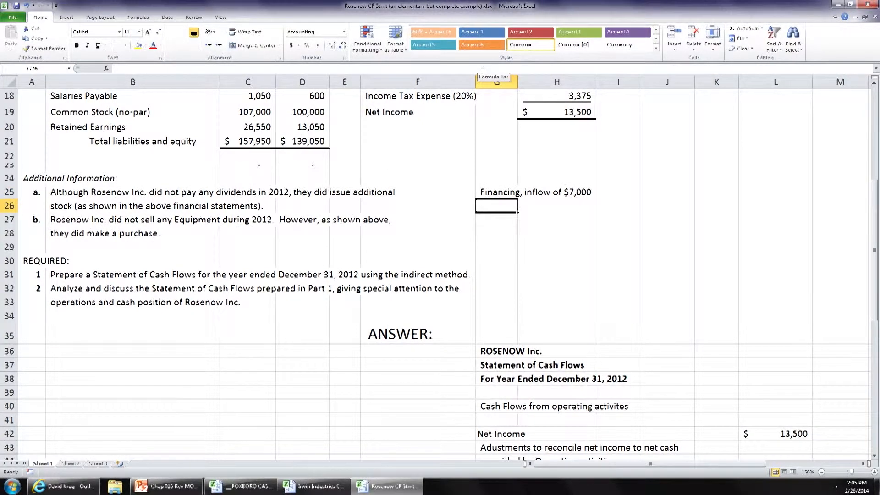
- Annotate item b's equipment purchase as 'Investing, outflow of $5,400', checking the 2011 equipment balance
left_click(496, 219)
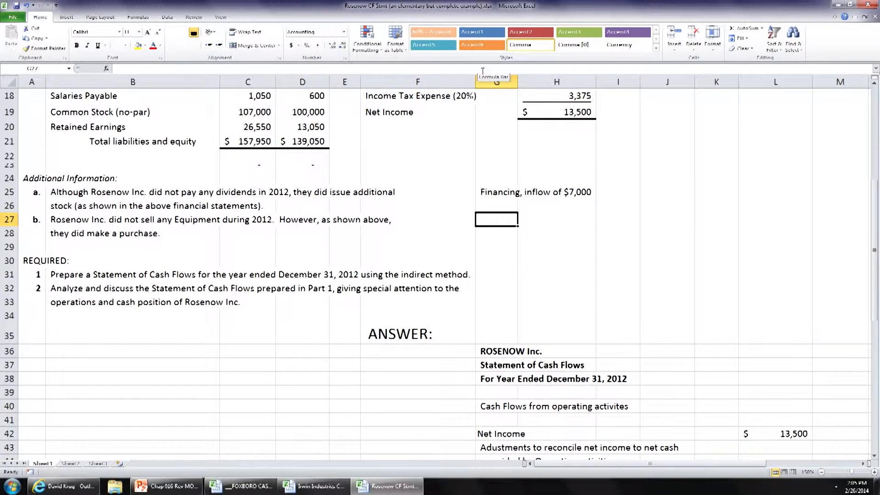
type("Investing,")
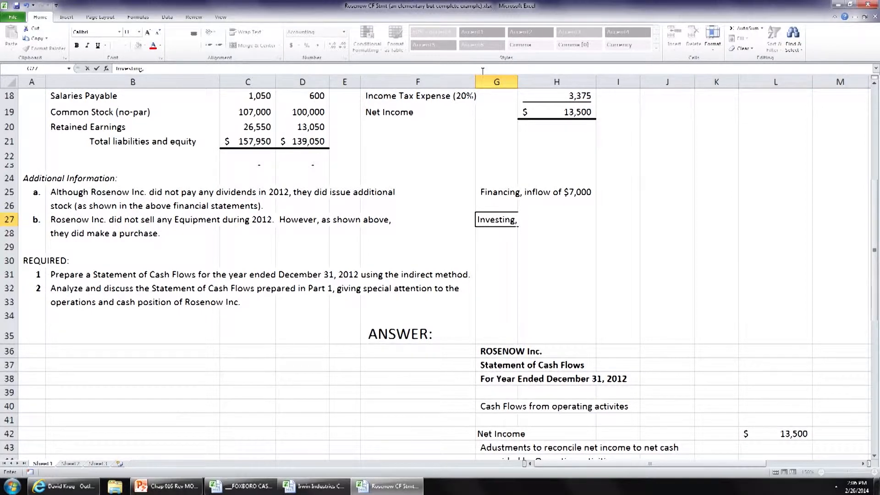
type("outflow")
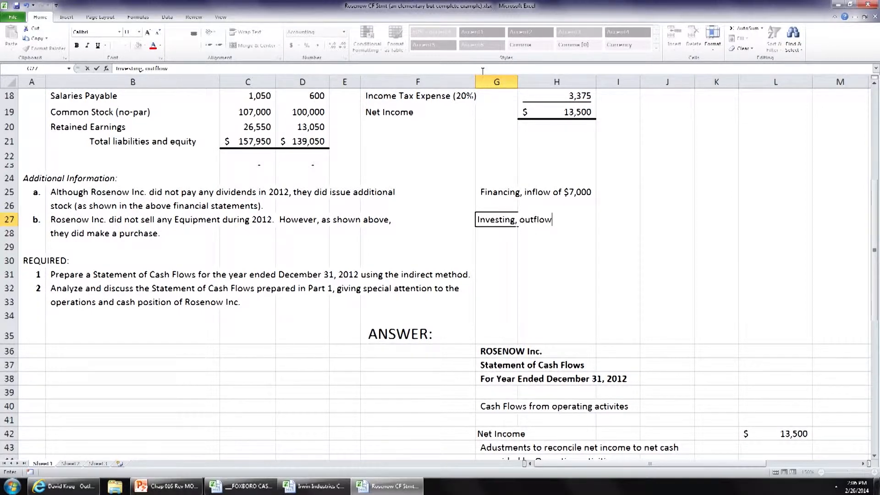
type("of $")
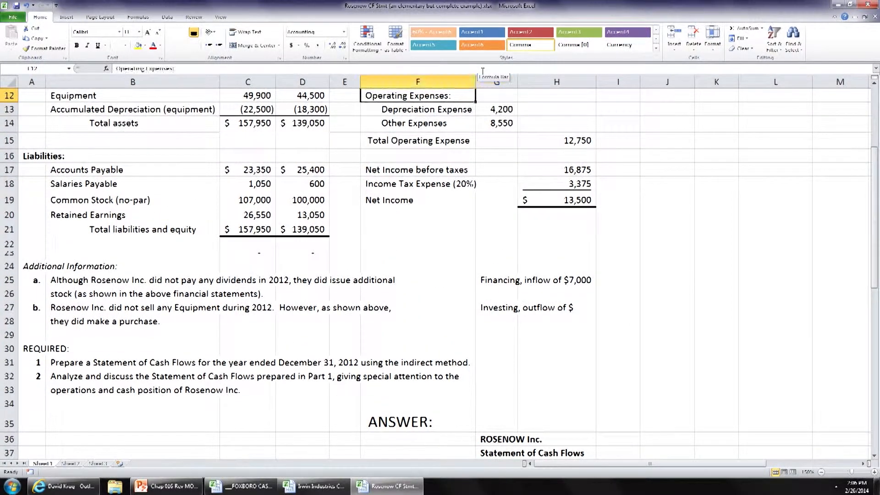
left_click(302, 95)
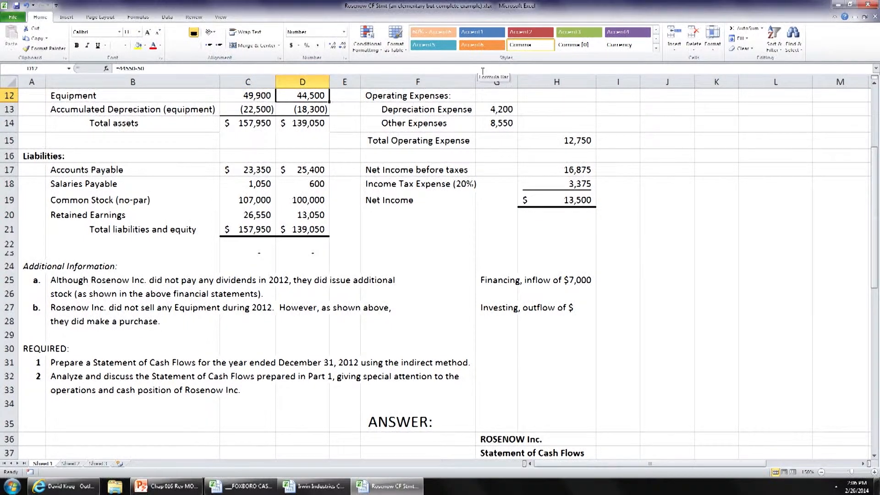
left_click(247, 96)
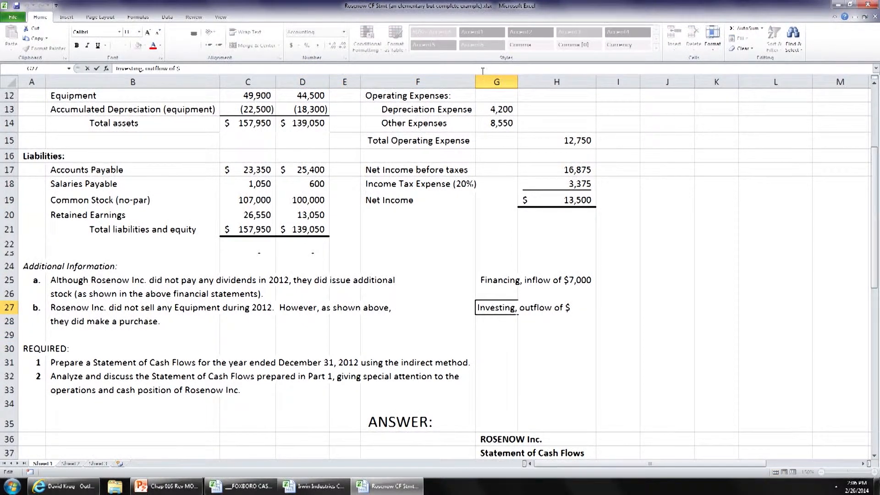
type("5,")
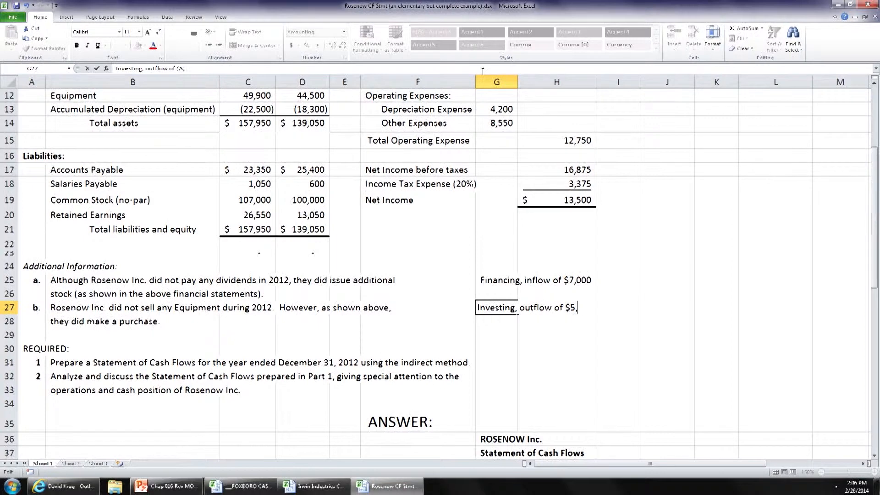
type("400")
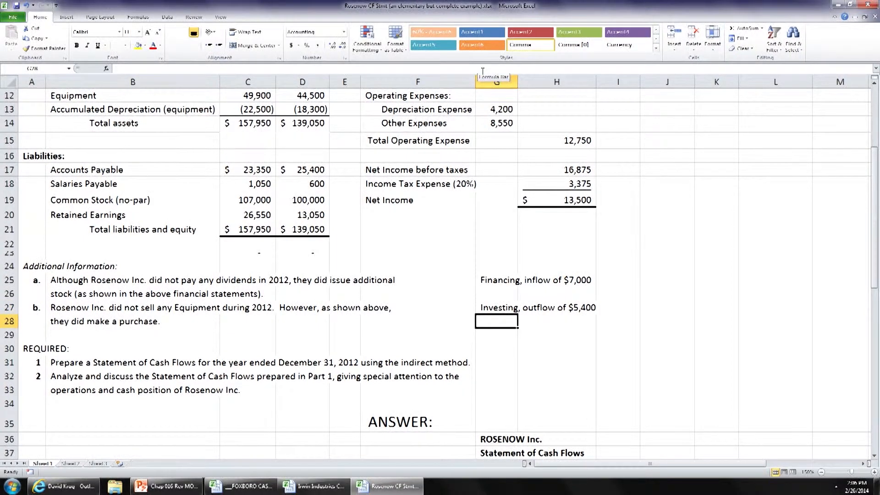
- Highlight the investing (5,400) and financing 7,000 totals yellow and reveal the cash reconciliation rows 63–65
scroll("down", 3)
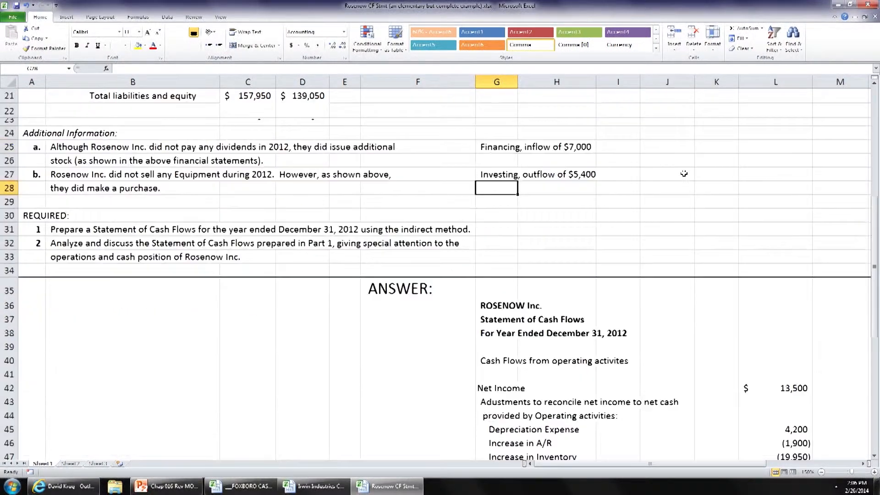
scroll("down", 3)
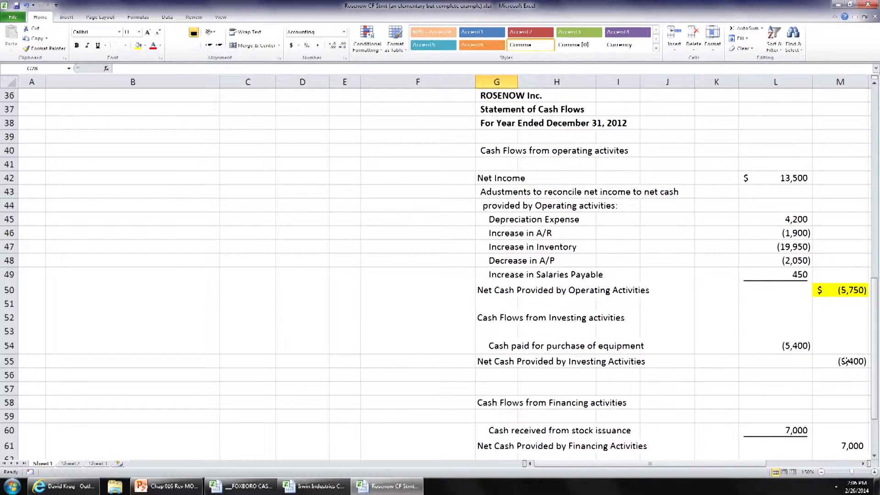
left_click(846, 361)
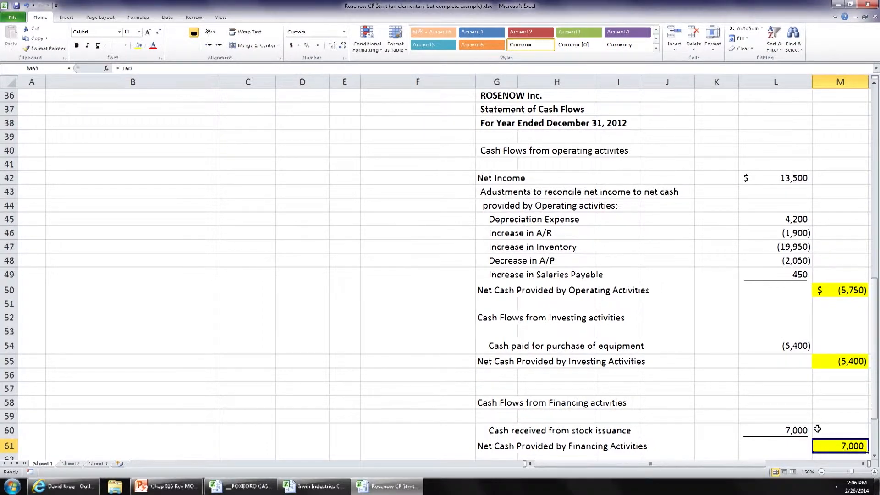
mouse_move(779, 366)
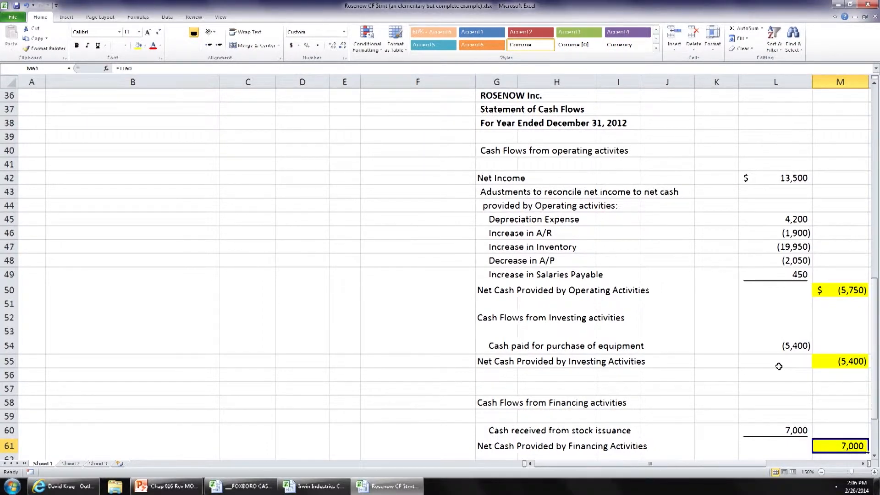
scroll("down", 3)
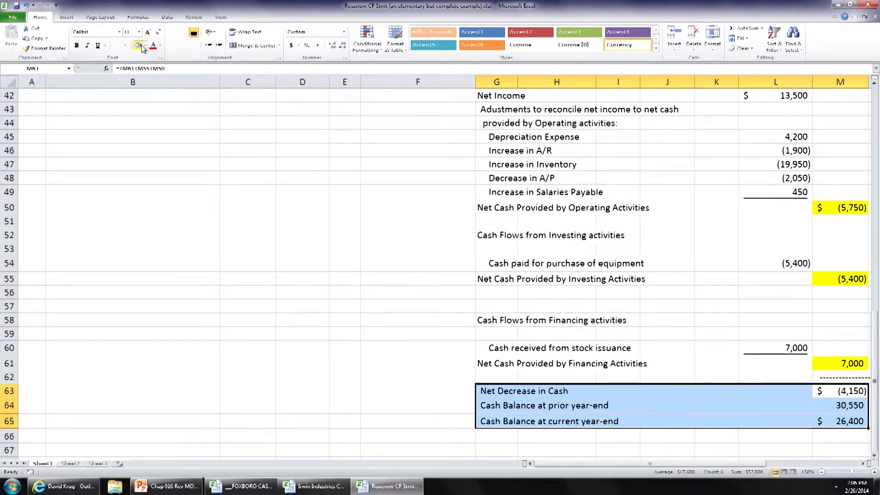
- Shade the cash reconciliation rows G63:M65 green and switch the statement to full-screen view
left_click(143, 46)
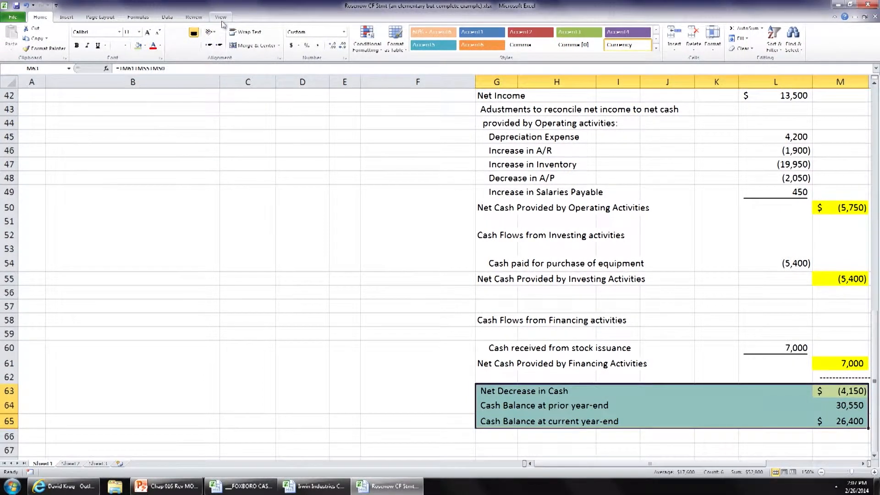
left_click(220, 16)
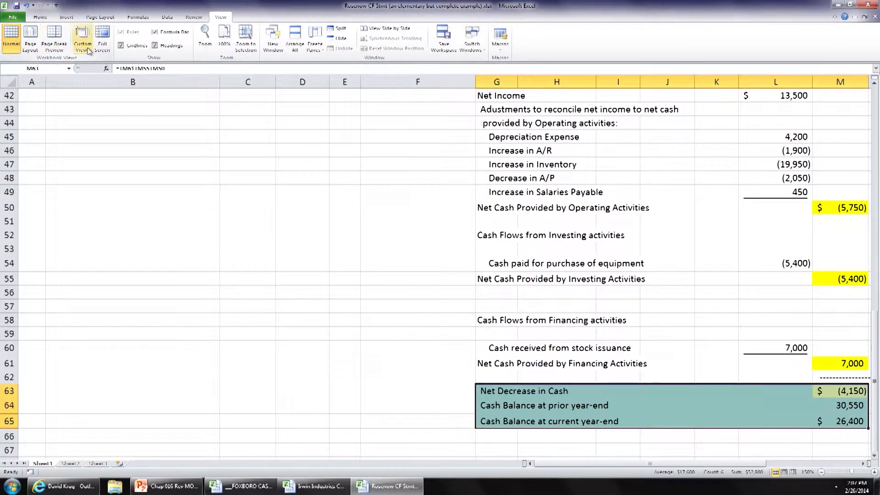
left_click(101, 35)
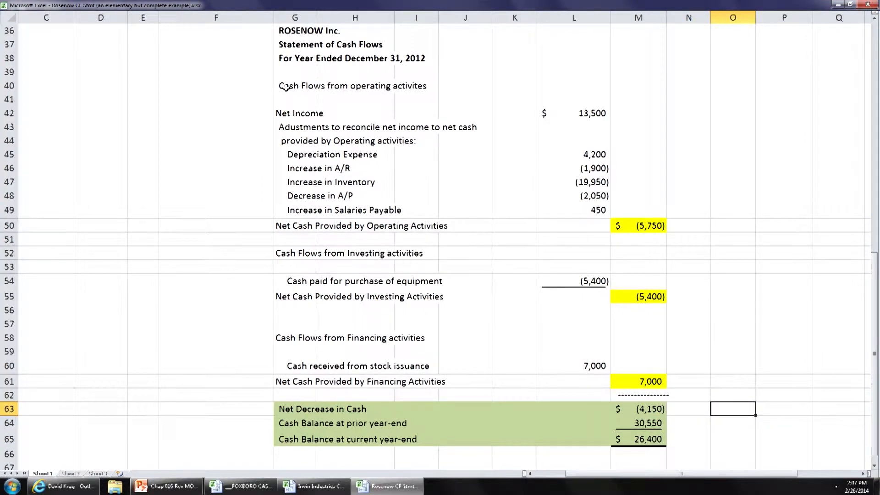
mouse_move(479, 180)
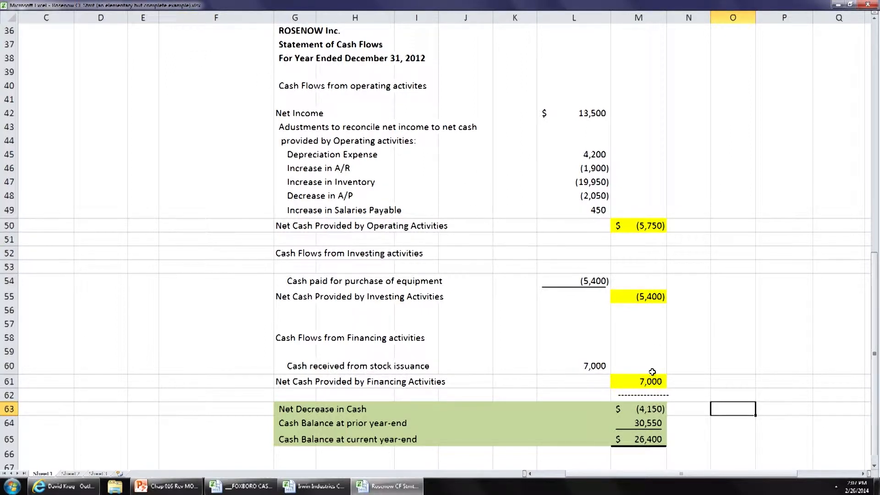
mouse_move(773, 357)
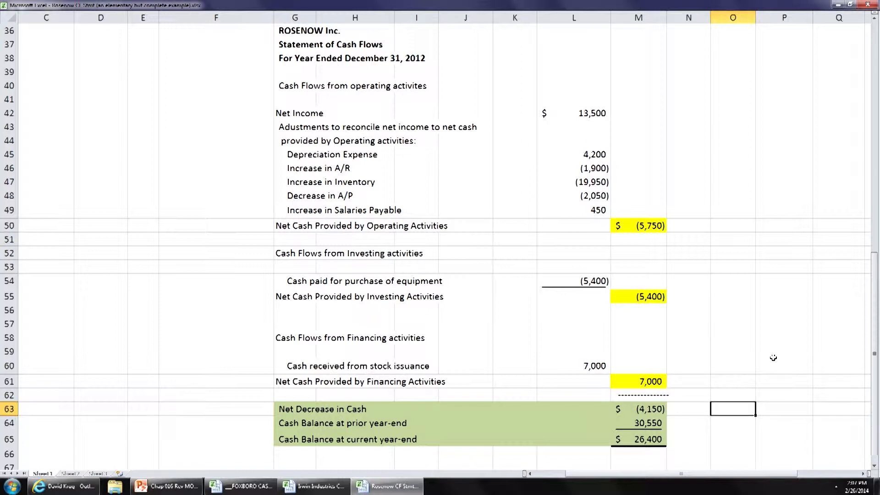
mouse_move(766, 354)
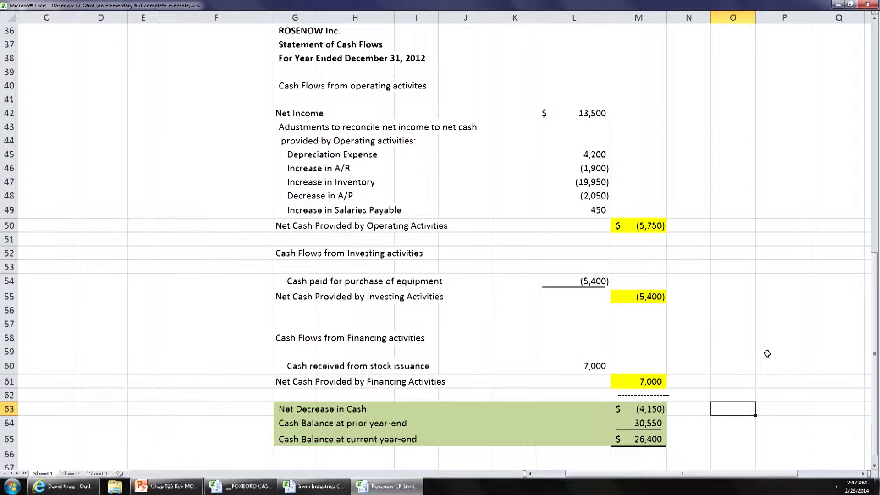
mouse_move(698, 378)
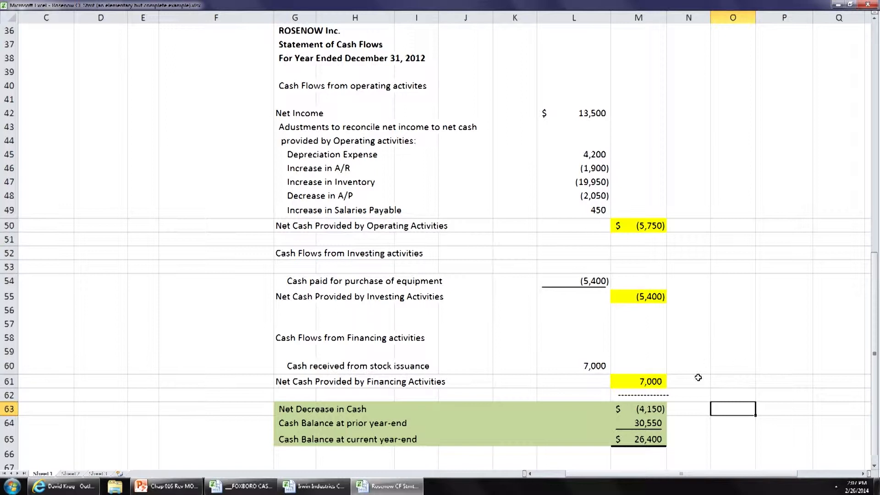
- Review the prior year-end cash balance and the statement heading rows without editing
left_click(640, 423)
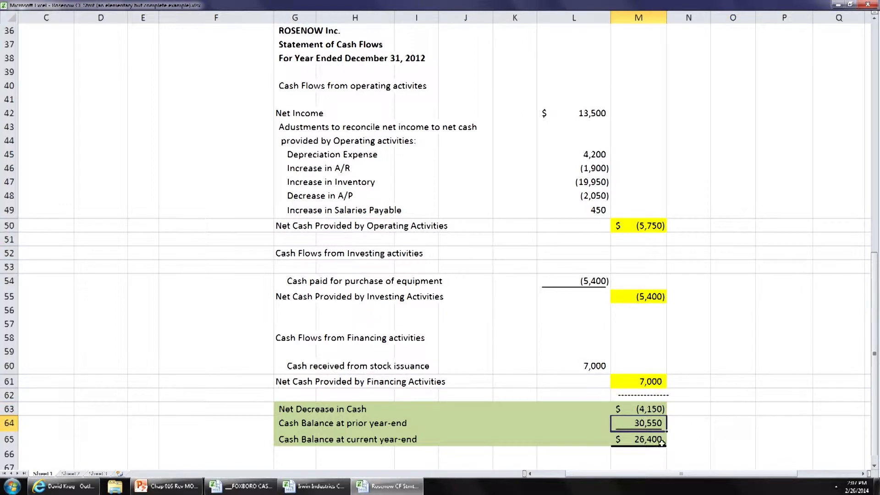
left_click(784, 337)
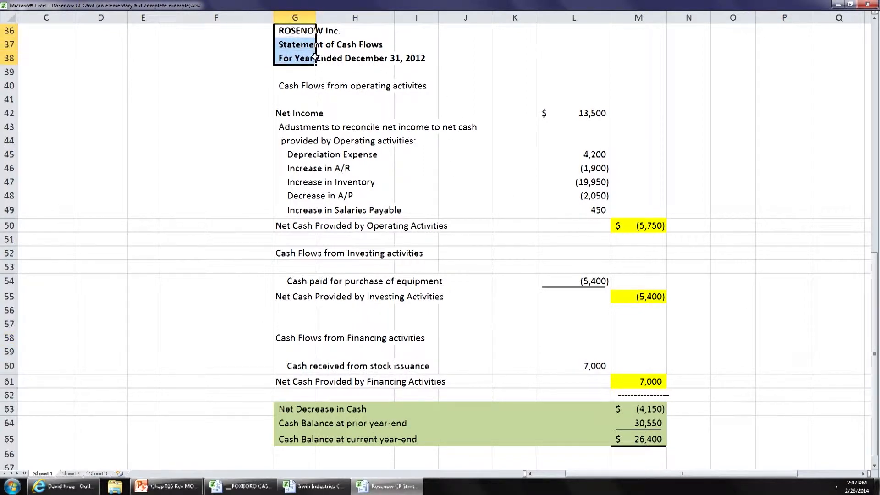
left_click(784, 139)
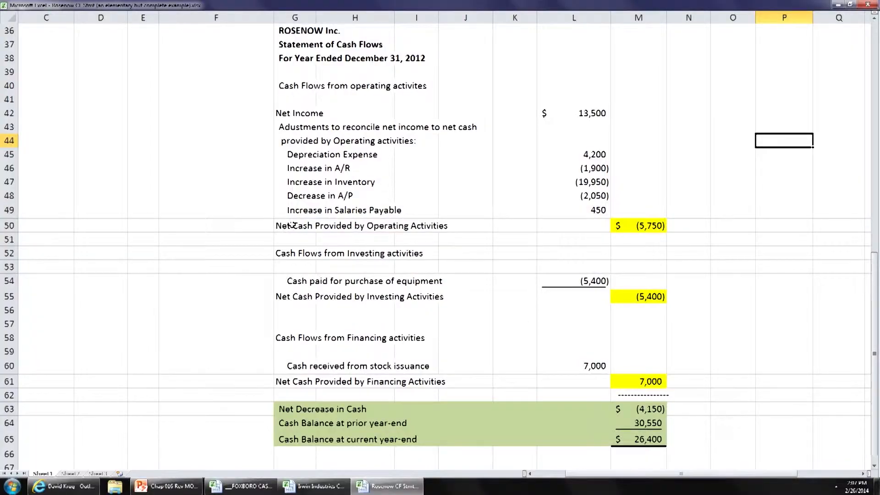
- Review the total labels and reword G50 to 'Net Cash Used in Operating Activities'
left_click(293, 225)
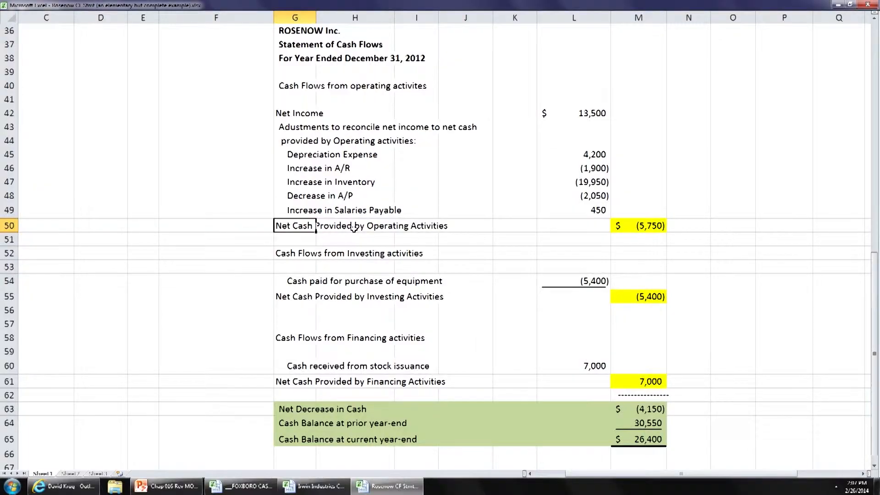
left_click(293, 381)
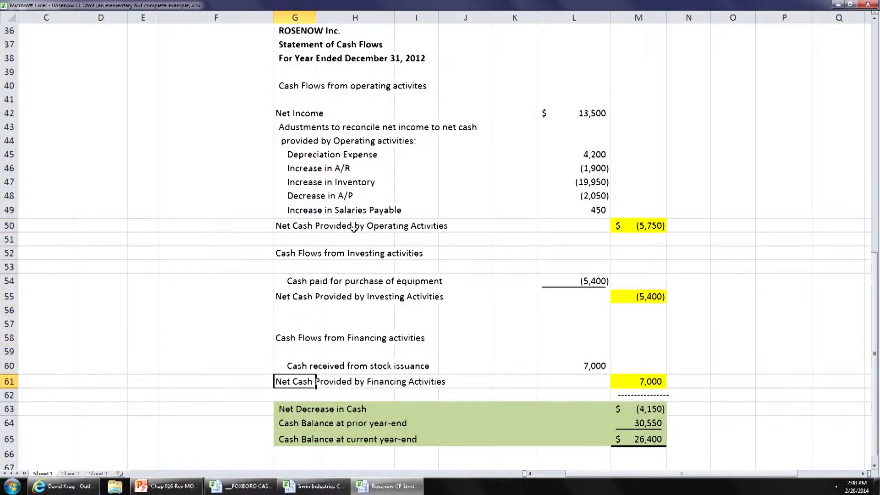
left_click(638, 381)
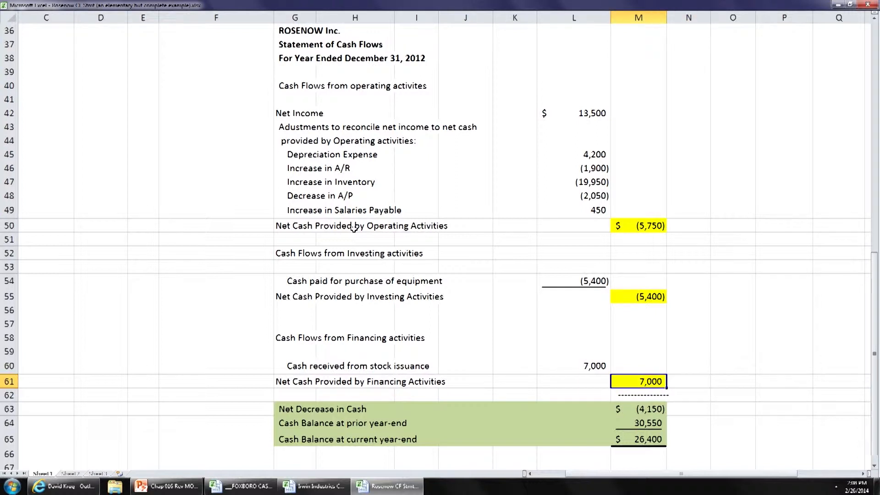
left_click(573, 324)
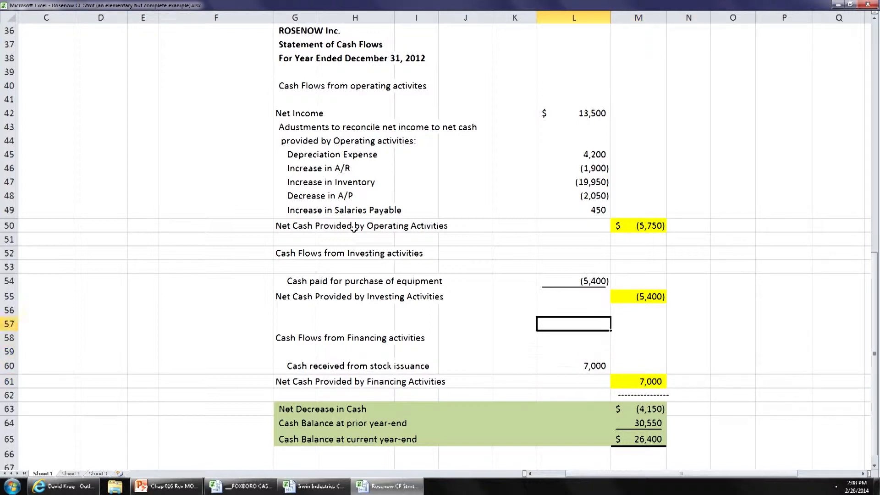
left_click(293, 225)
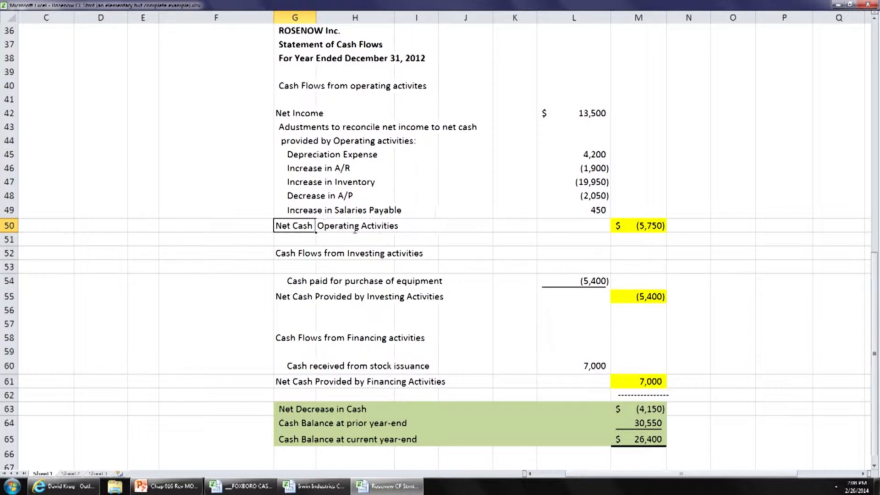
type("Net Cash Used in Operating Activities")
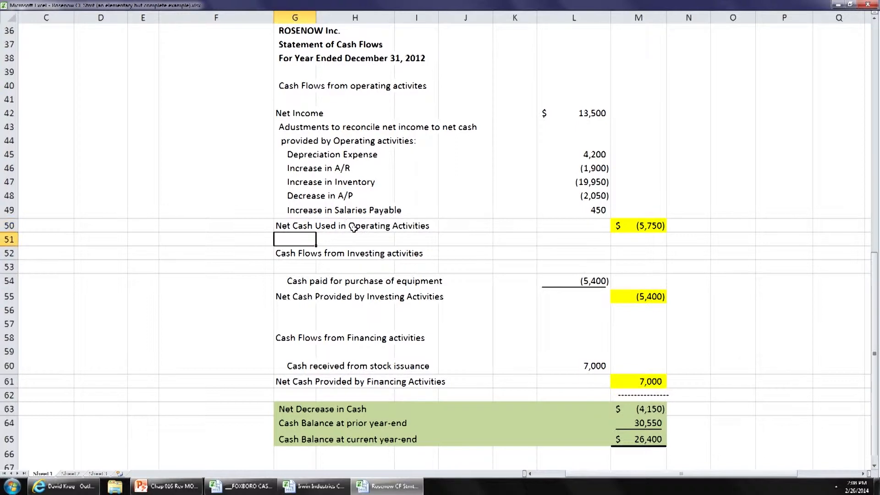
- Reword G55 to 'Net Cash Used in Investing Activities'
left_click(295, 296)
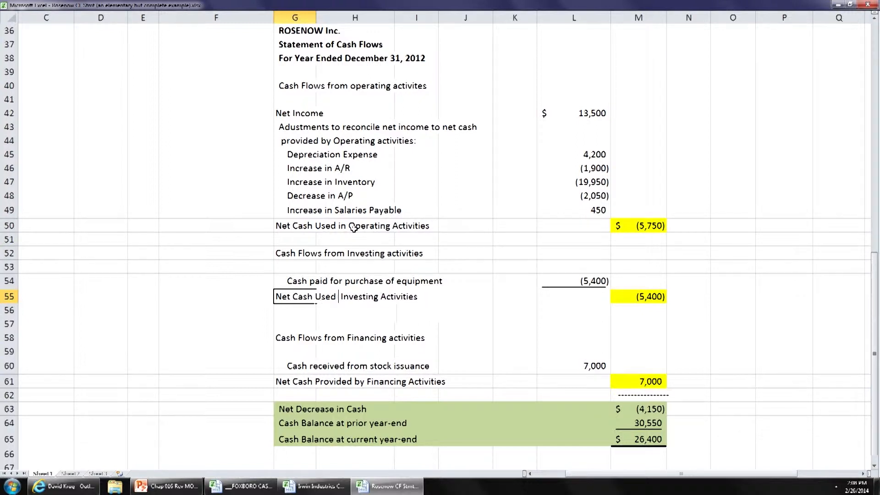
left_click(295, 310)
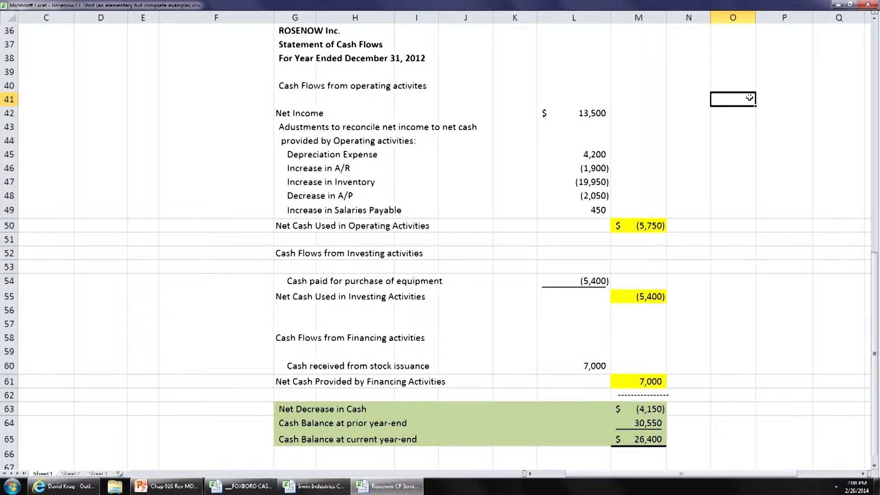
left_click(251, 485)
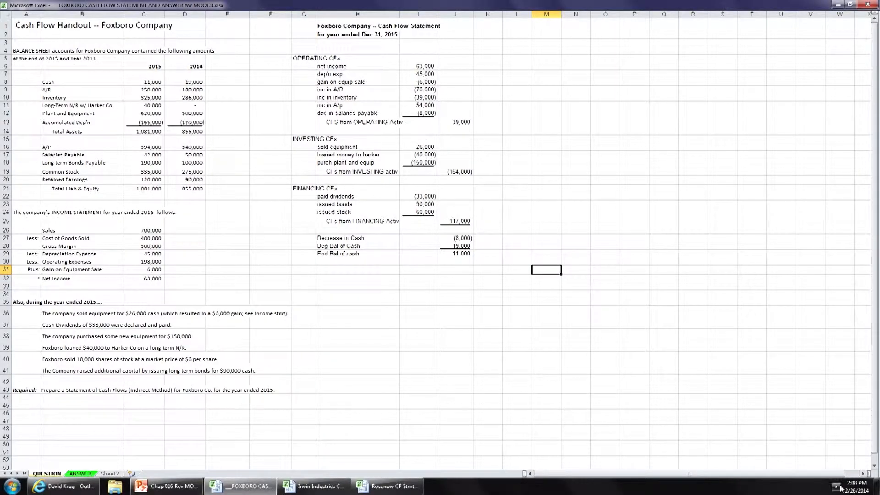
- Set the Foxboro answer area G1:K28 to white font so only the question data stays readable
right_click(742, 370)
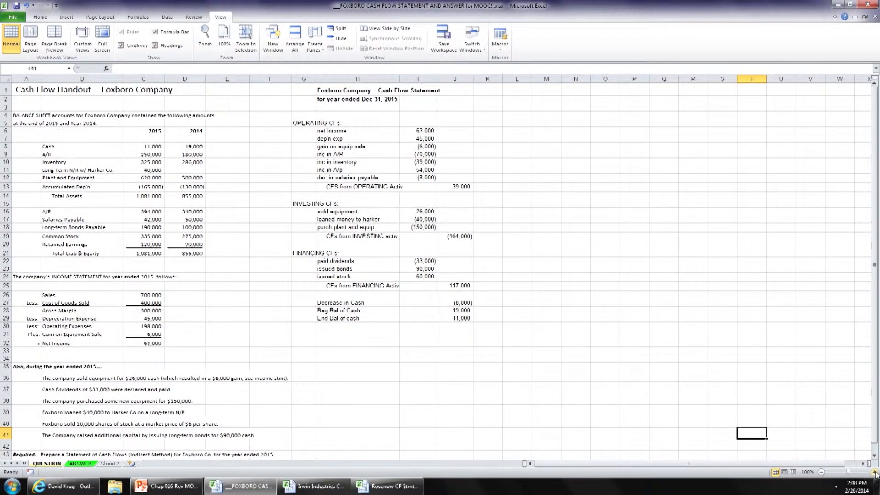
mouse_move(490, 334)
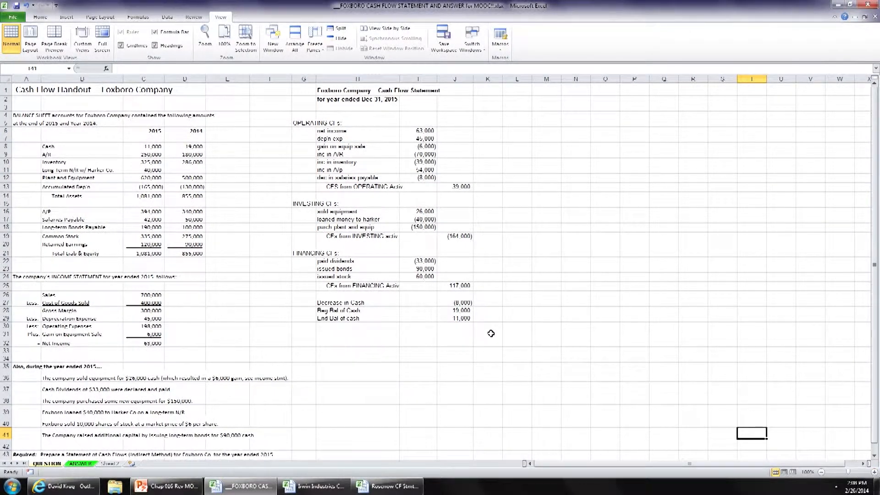
left_click_drag(303, 87, 429, 188)
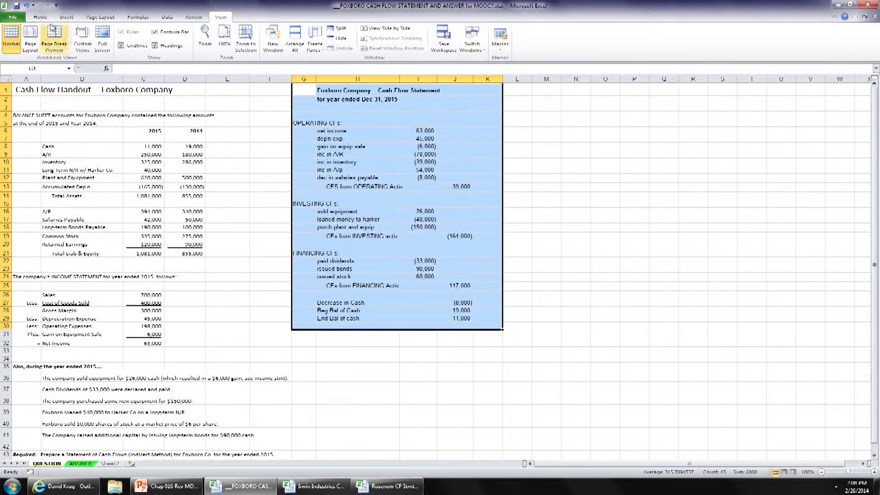
left_click(163, 46)
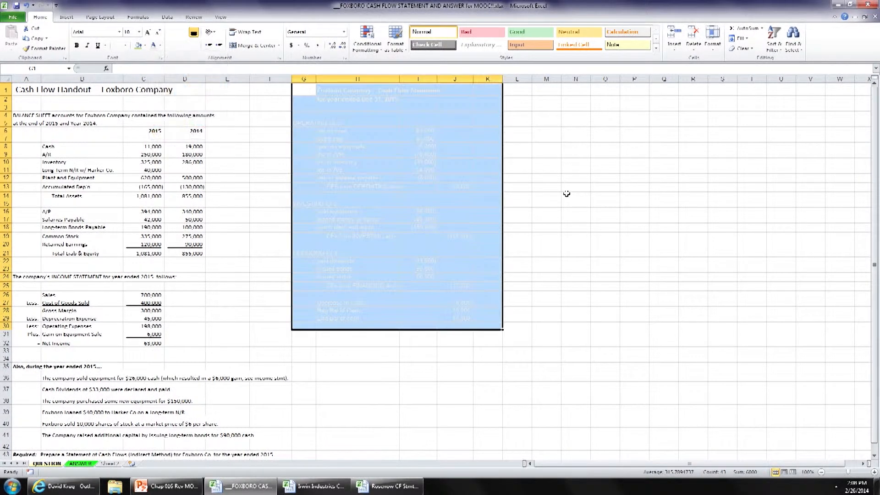
left_click(575, 204)
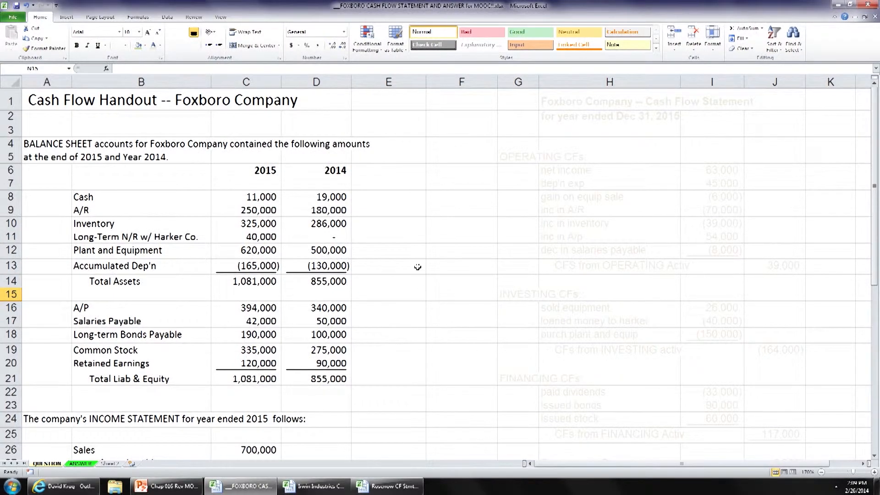
mouse_move(431, 278)
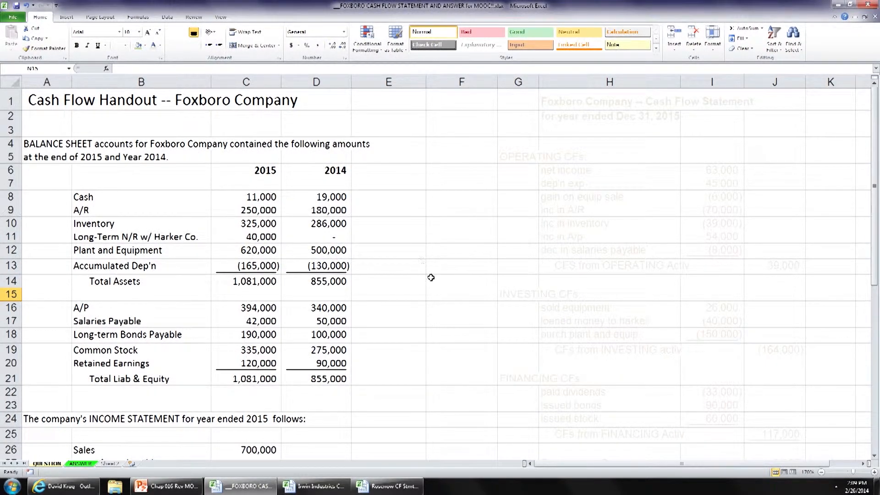
scroll("down", 3)
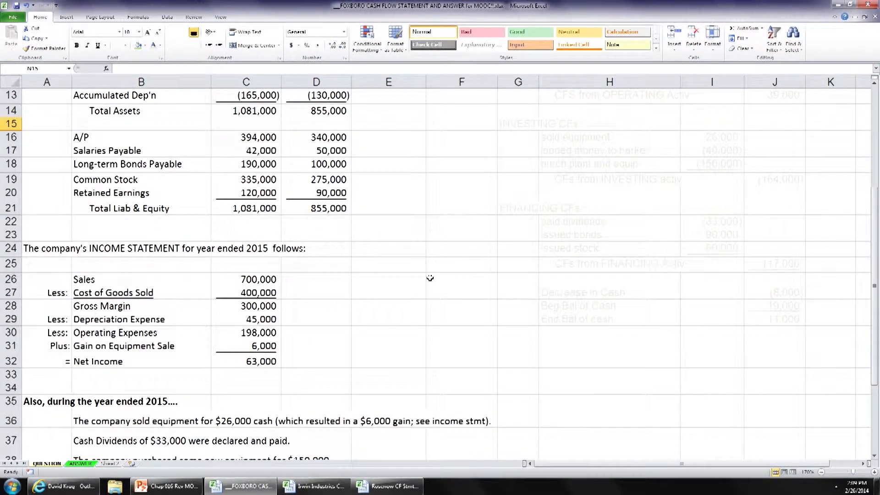
mouse_move(427, 276)
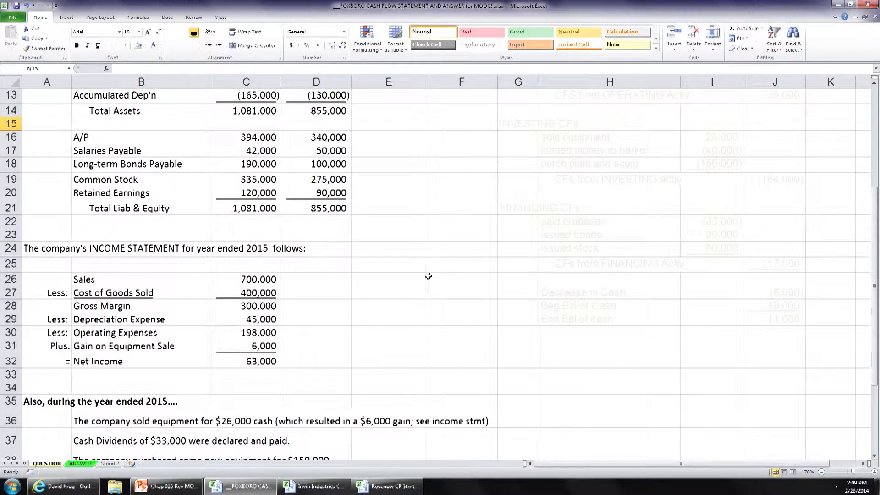
scroll("down", 3)
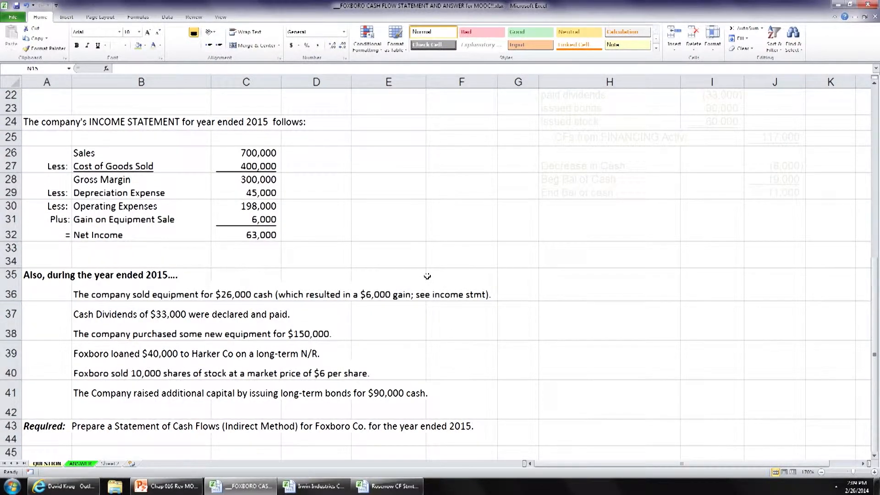
mouse_move(93, 292)
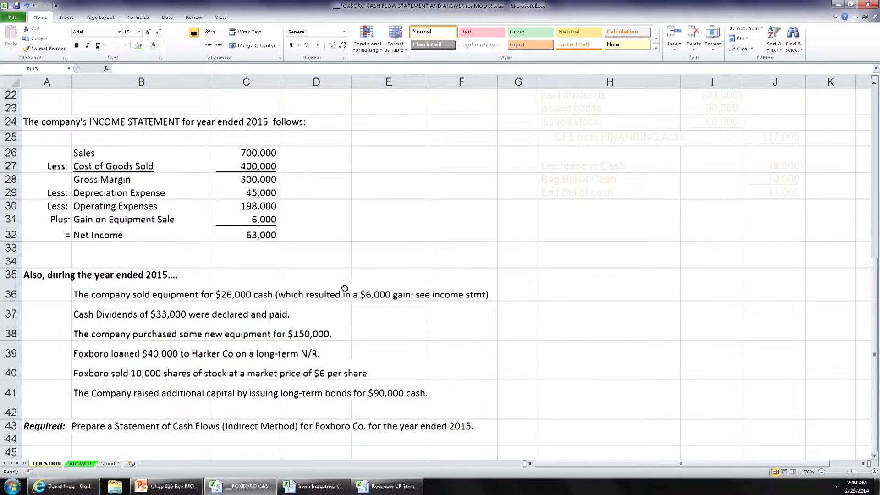
left_click(245, 220)
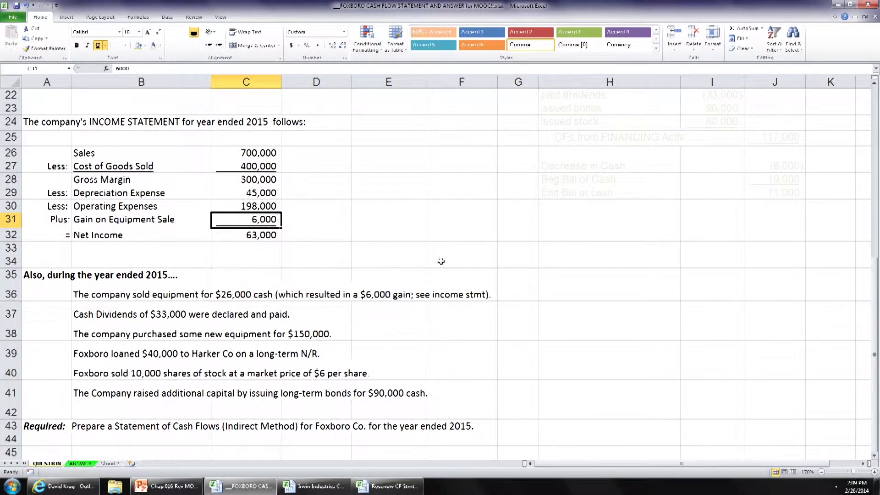
left_click(246, 260)
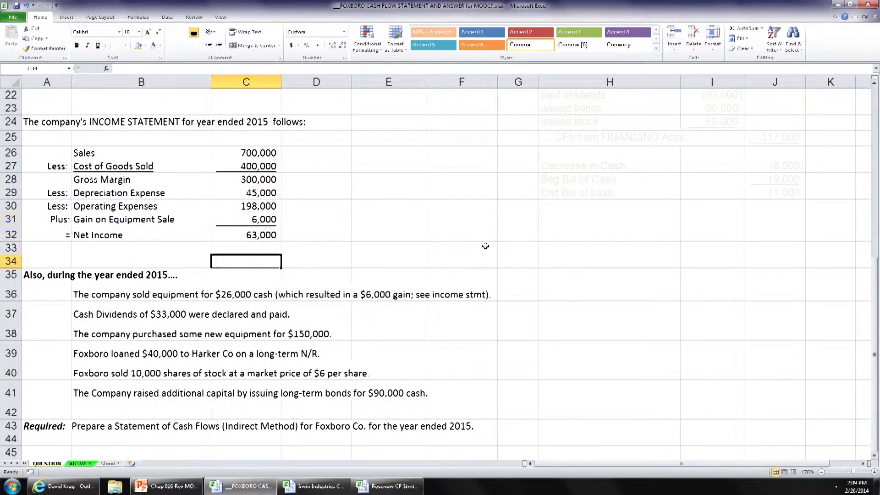
left_click(37, 293)
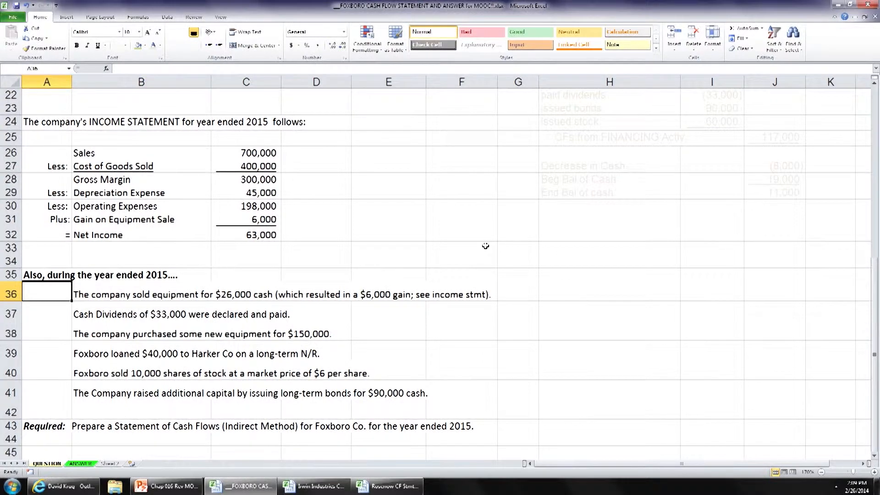
left_click(137, 293)
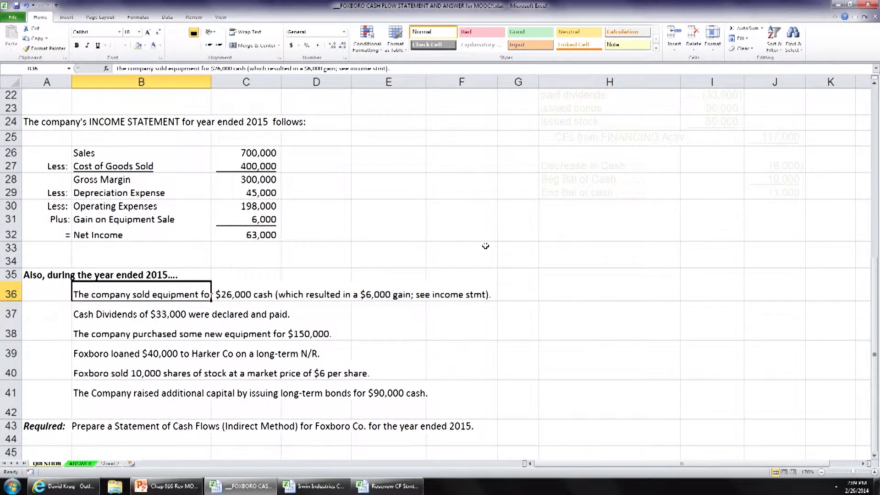
left_click(377, 286)
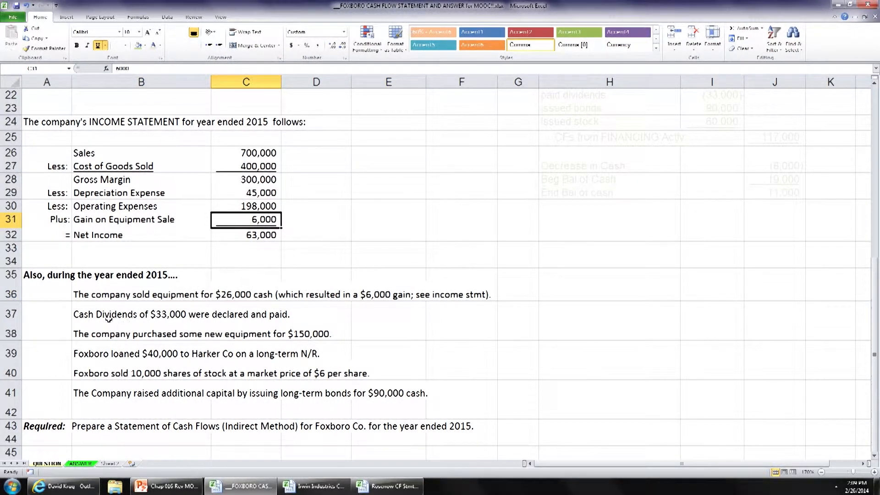
mouse_move(300, 333)
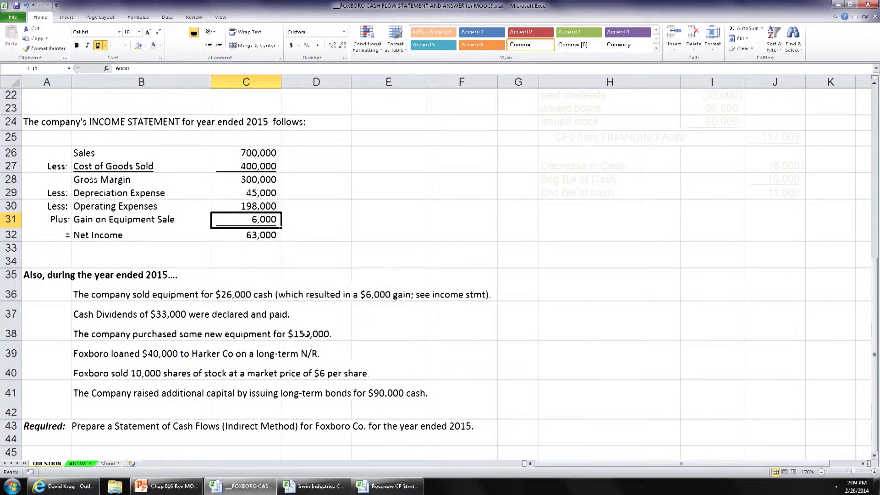
mouse_move(289, 335)
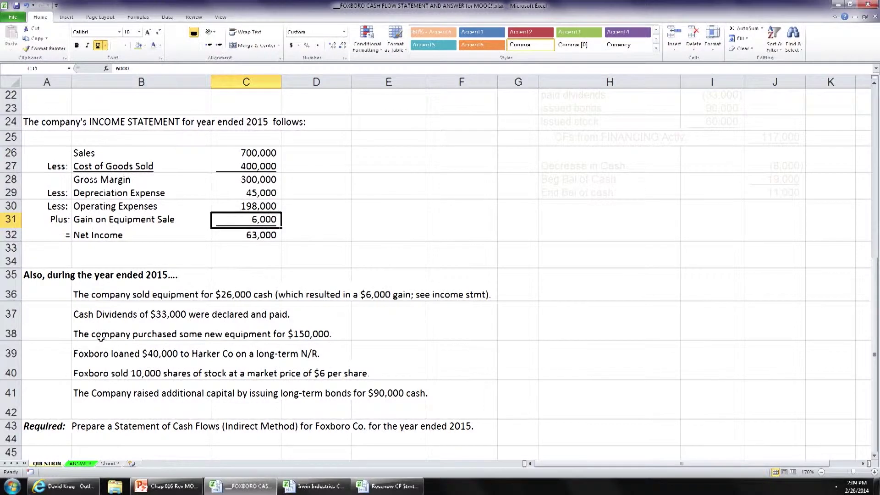
mouse_move(203, 356)
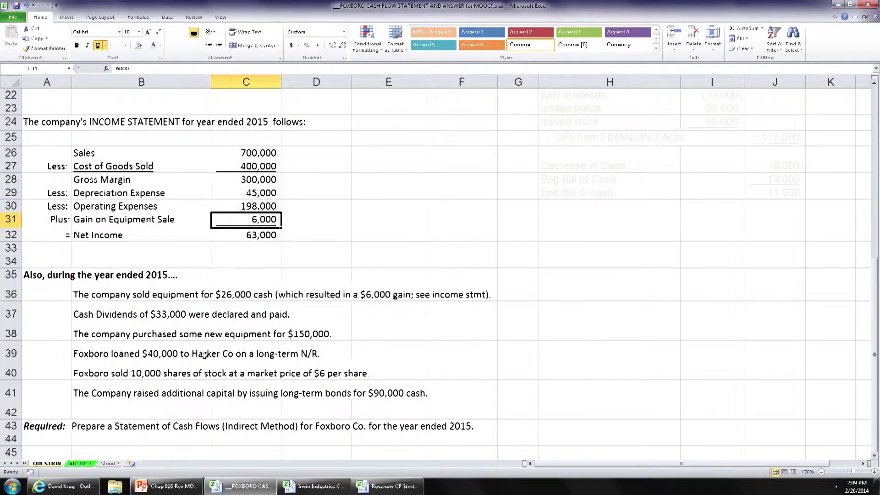
mouse_move(211, 346)
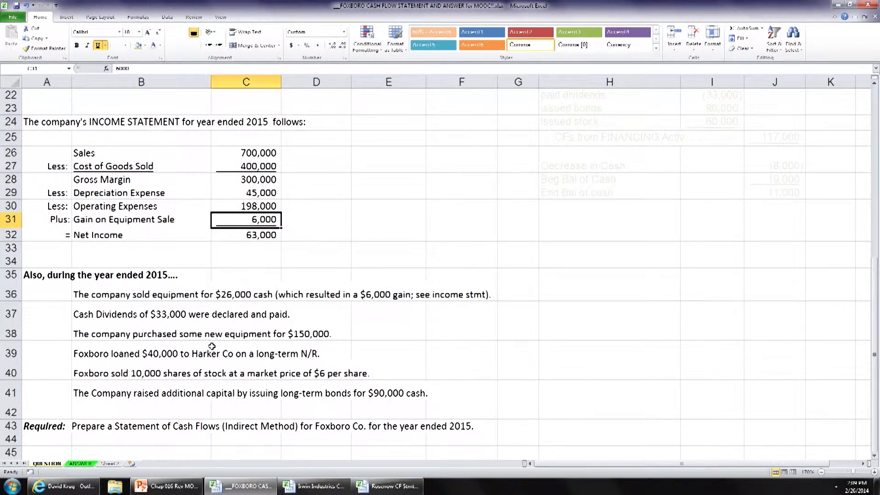
mouse_move(101, 369)
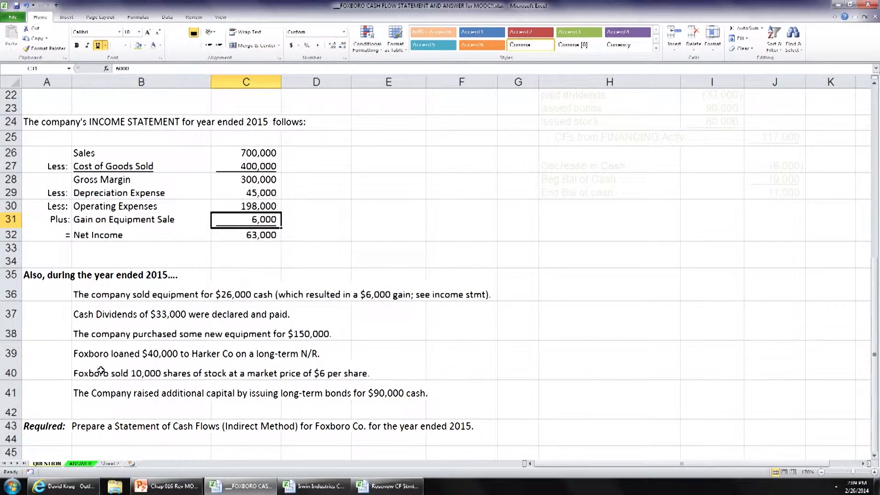
mouse_move(124, 397)
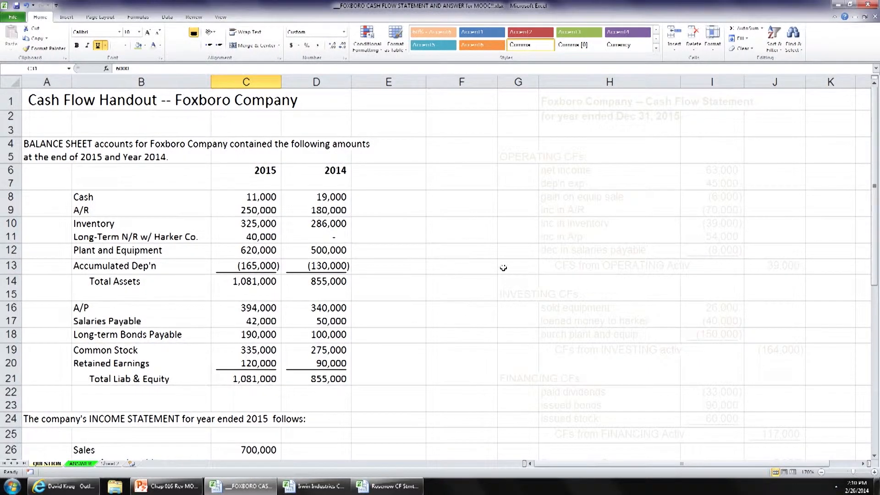
- Restore black font on the operating section G5:J13 and highlight its 39,000 total in J13 yellow
left_click_drag(517, 157, 774, 269)
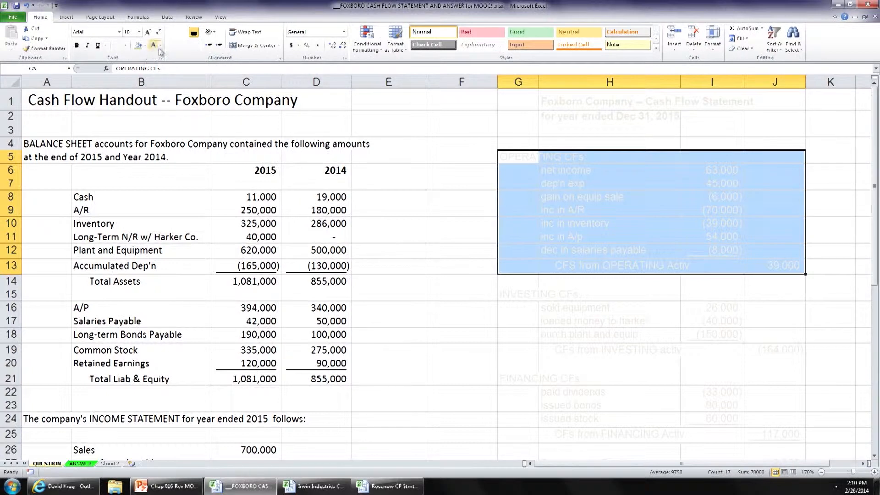
left_click(161, 46)
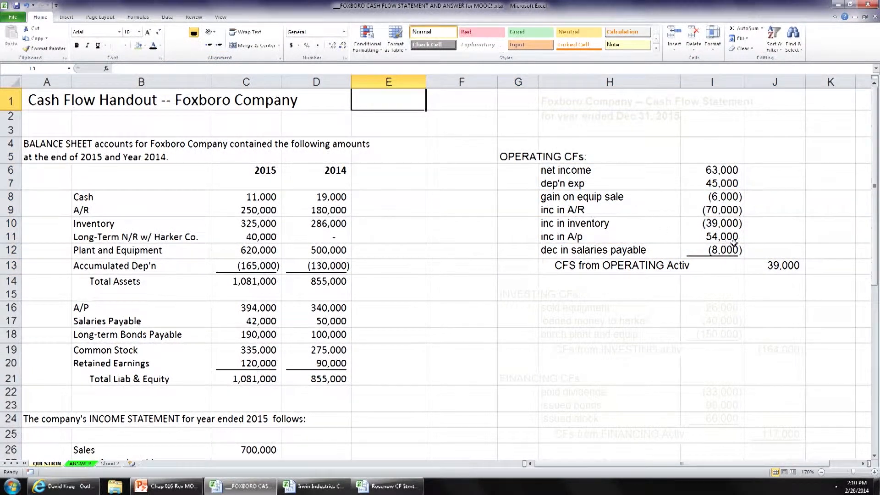
left_click(780, 266)
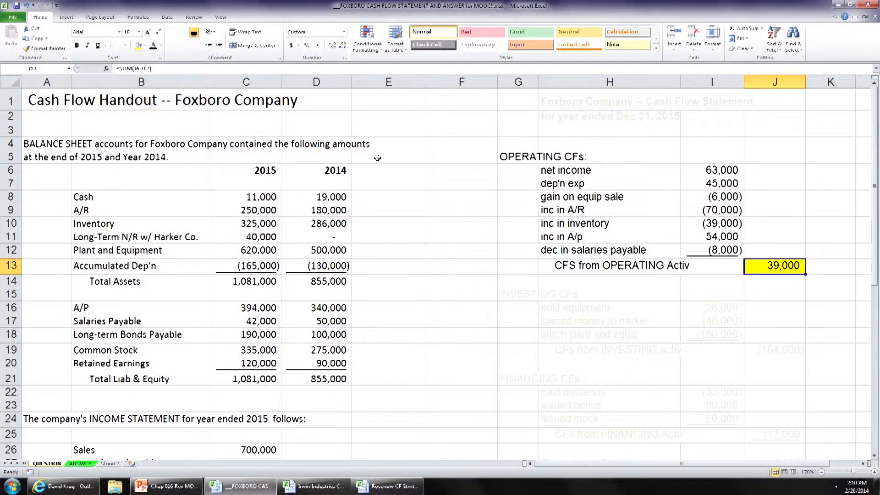
left_click(388, 130)
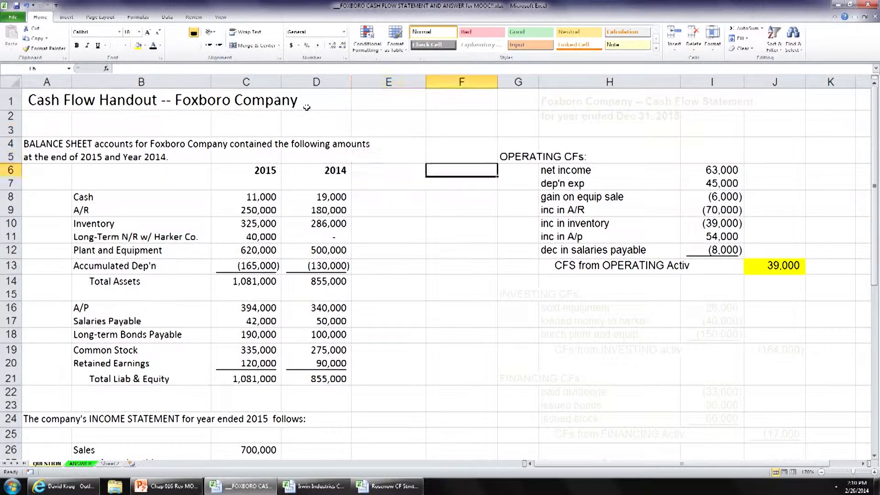
left_click(517, 196)
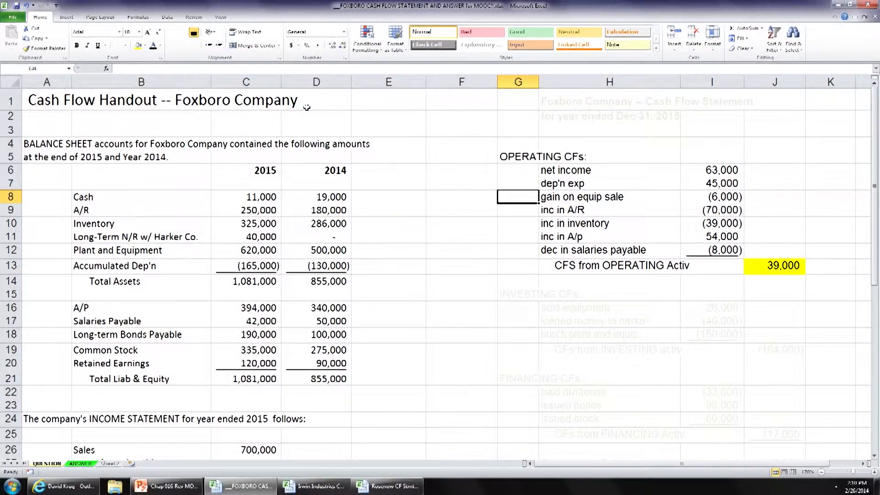
- Annotate the first transactions in G36 onward: 'Investing, inflow of $26,000', 'Financing, outflow of $33,000', an investing outflow of $15,000
scroll("down", 3)
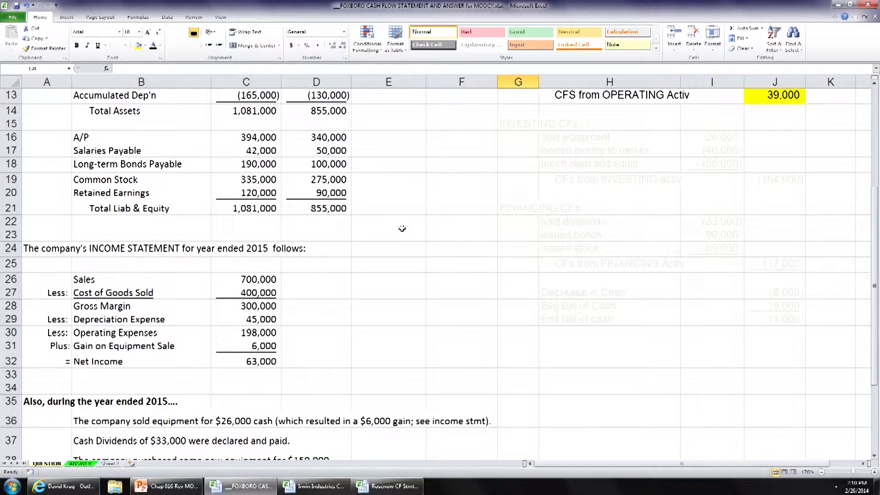
scroll("down", 3)
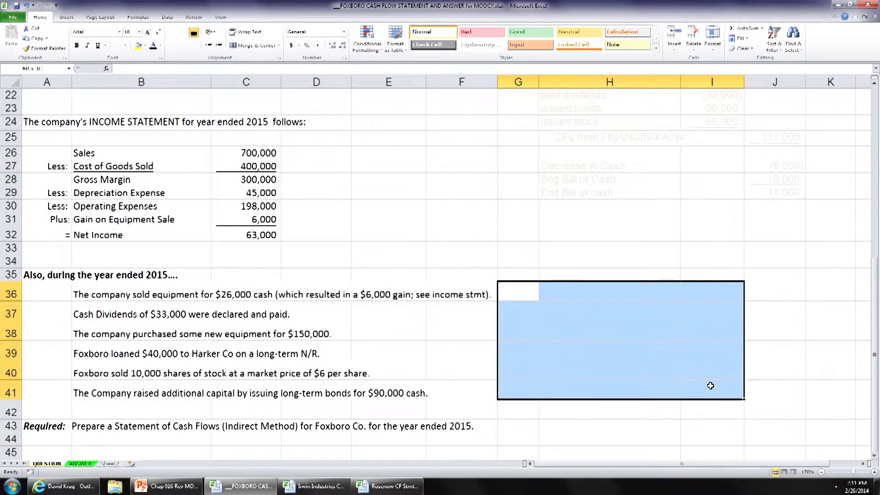
left_click(159, 46)
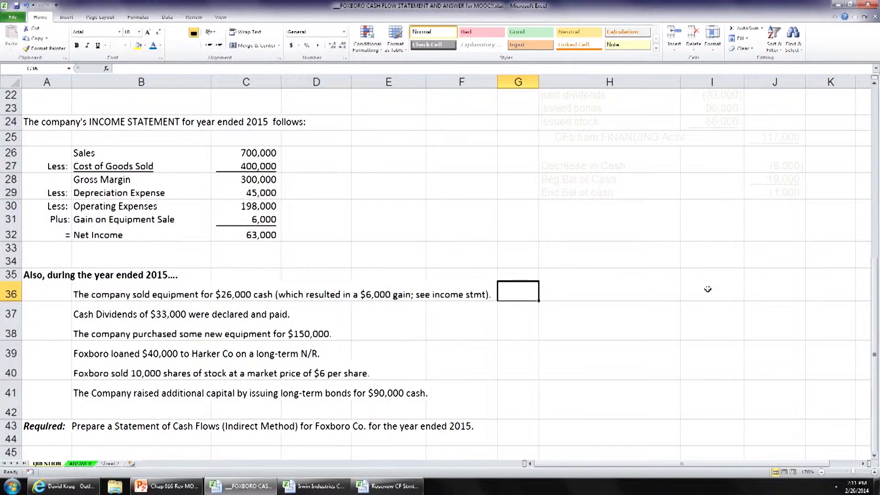
type("Investing, inflow of")
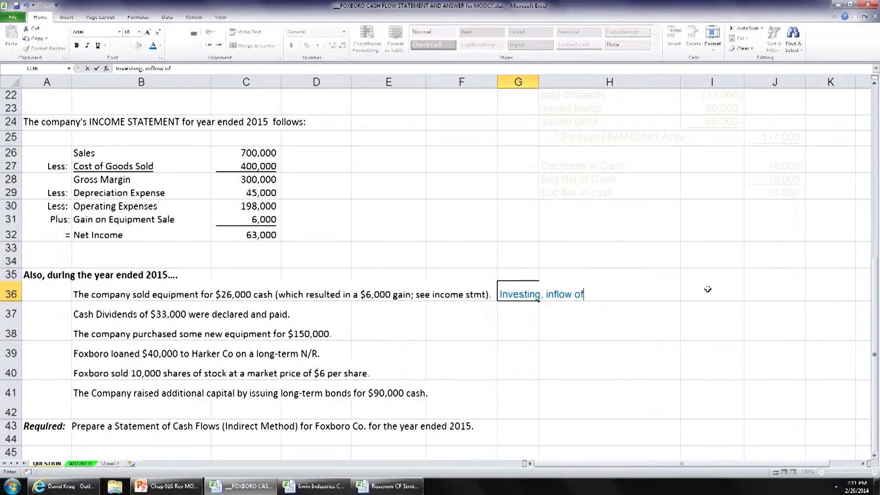
type("$")
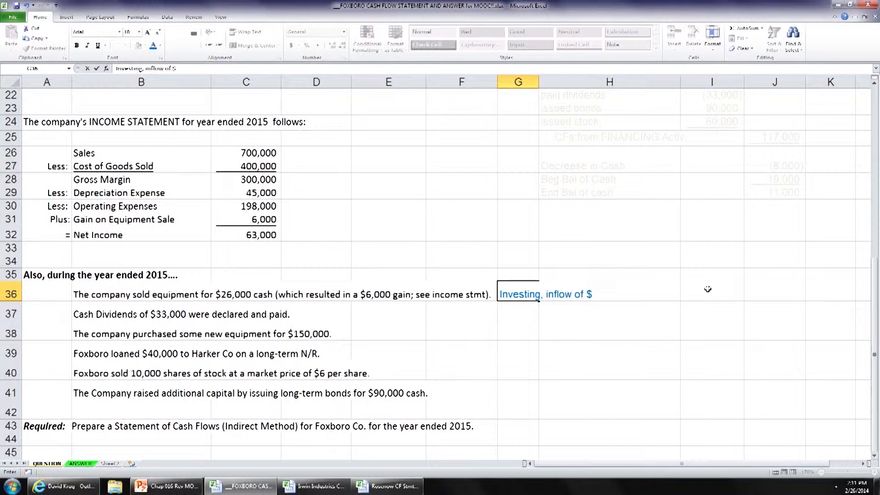
type("26,")
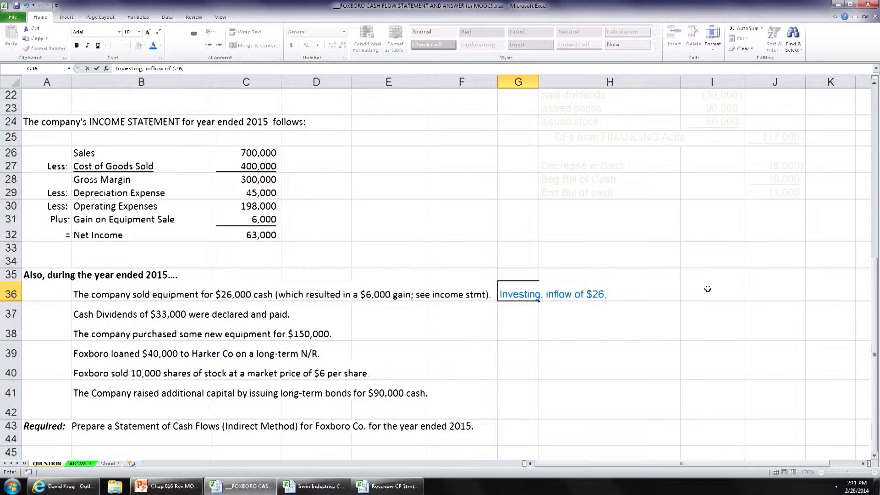
key("Enter")
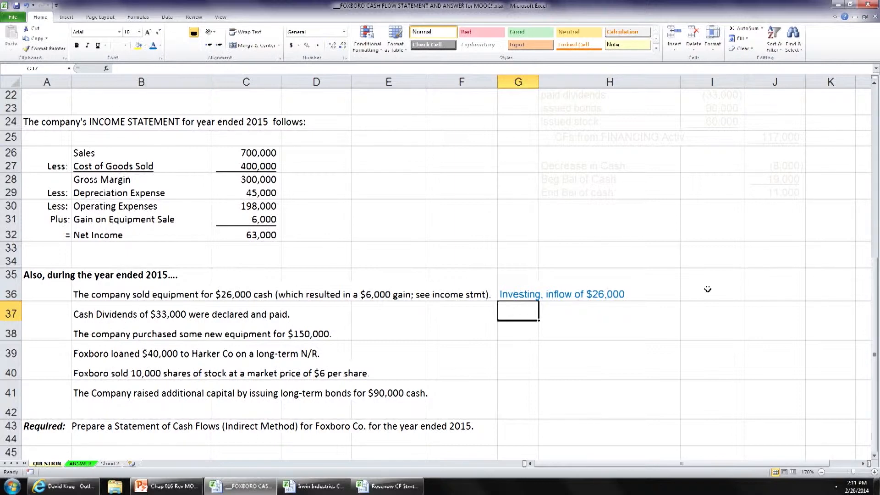
type("Financing, outflow of")
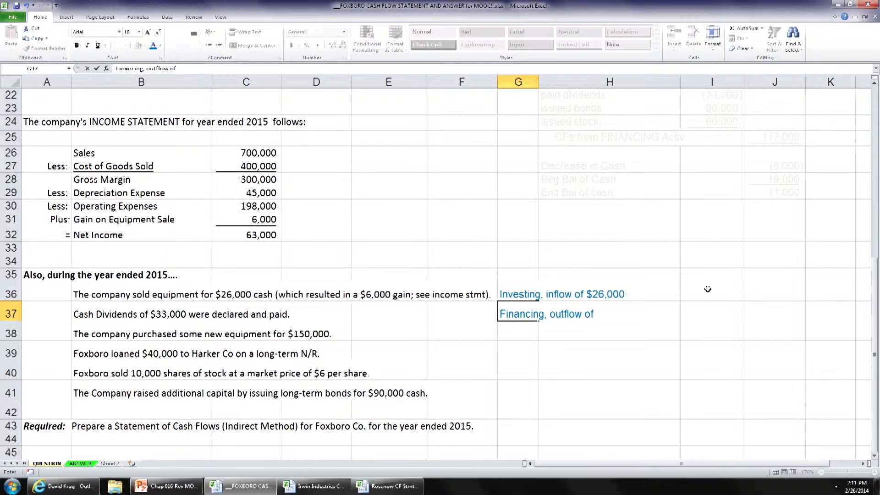
type("$33,000")
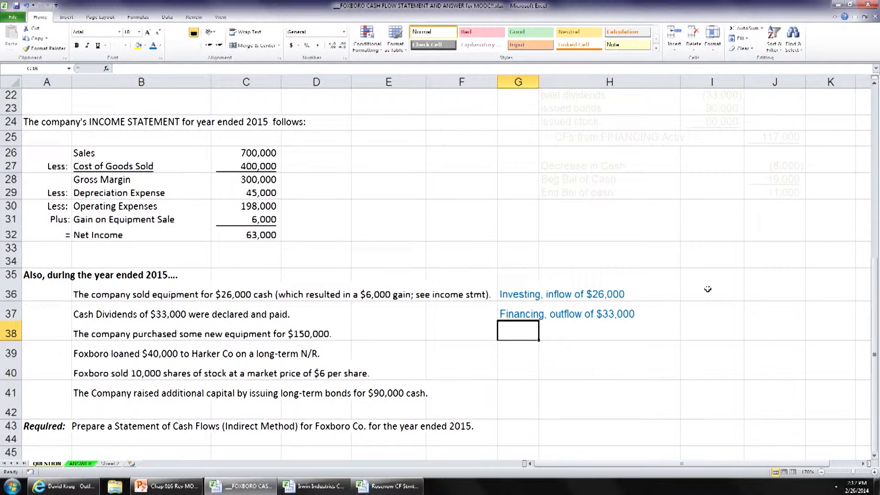
type("Investing, inflow of $26,000")
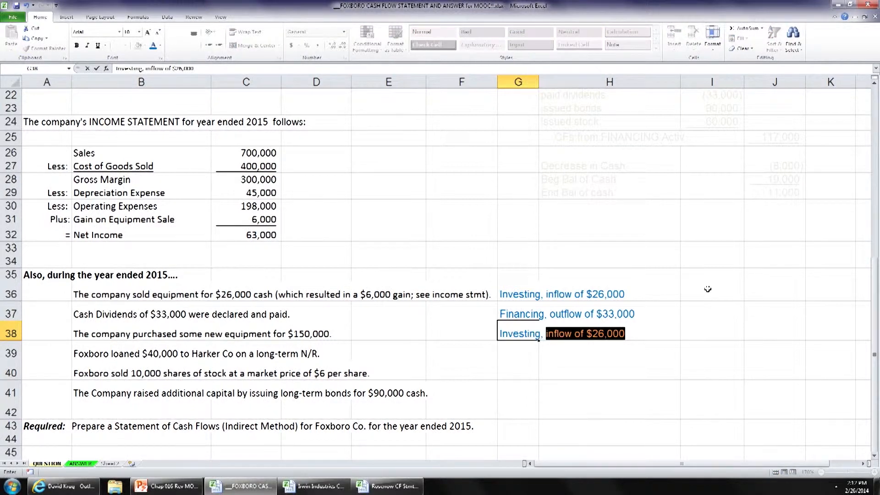
type("Investing, out")
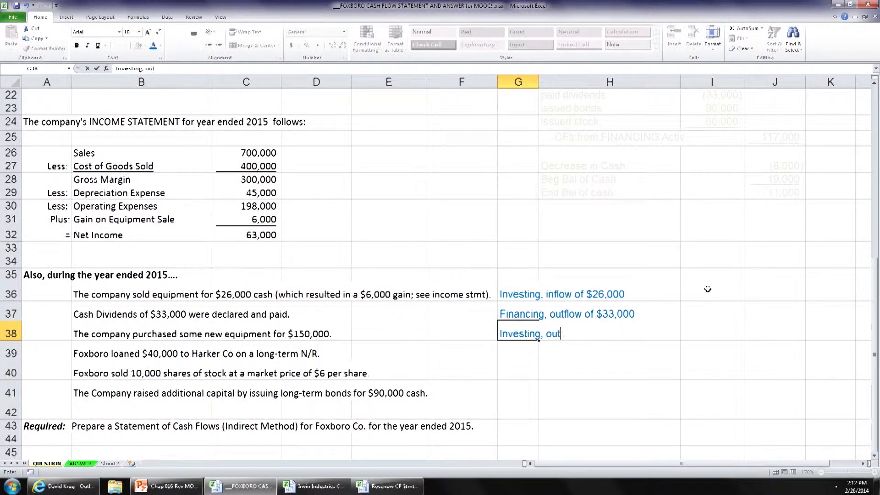
type("flow of")
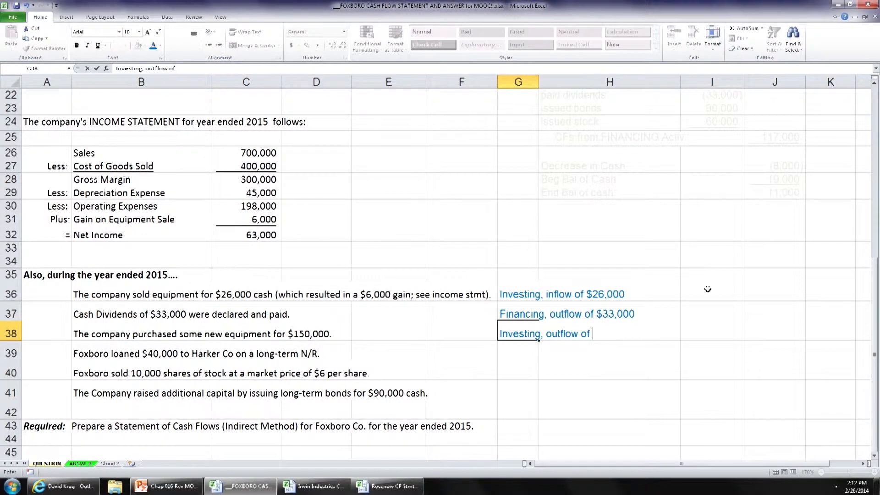
type("$150,000")
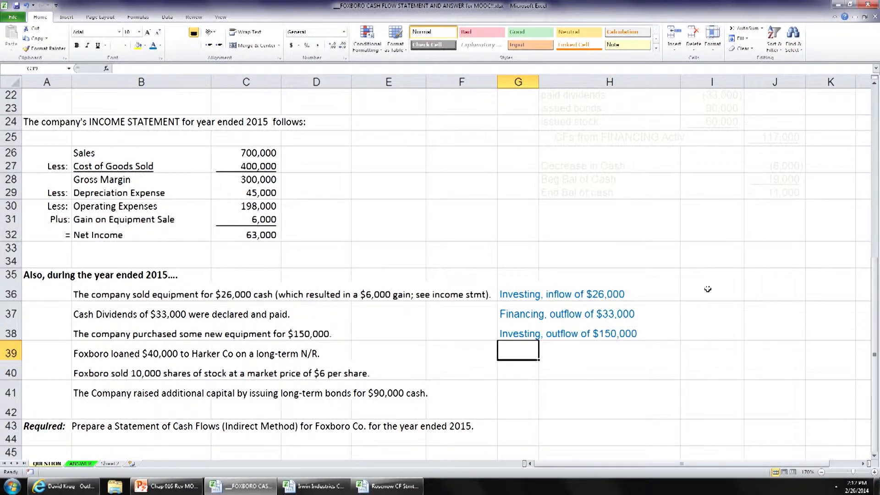
- Annotate the remaining transactions: investing outflows of $150,000 and $40,000, financing outflow of $60,000, 'Financing, inflow of $90,000'
type("Investing,")
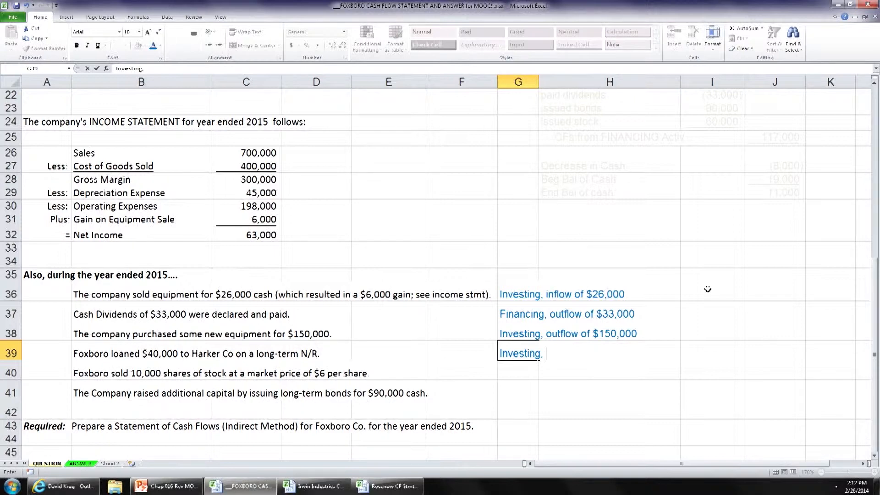
type("outflow of $150,000")
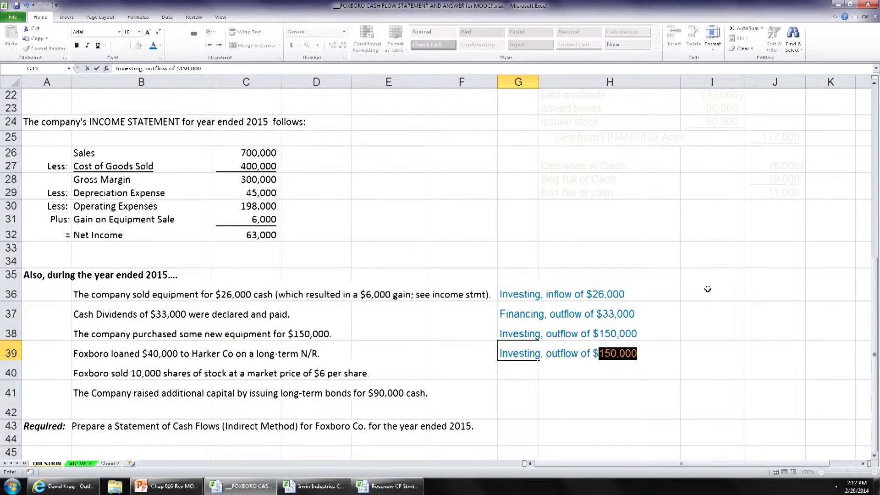
type("40,000")
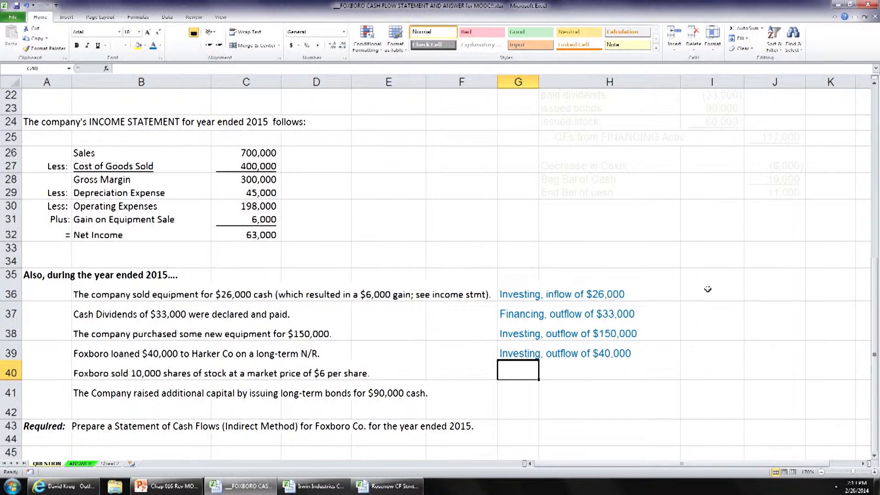
type("Finain")
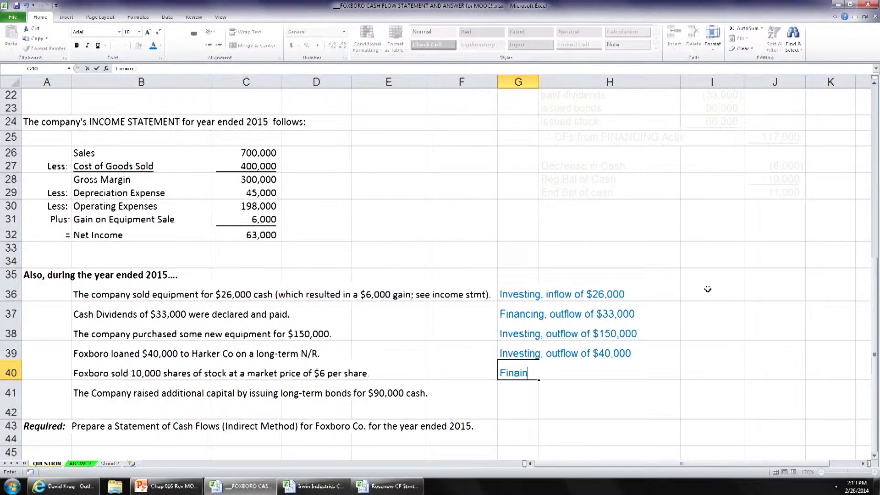
type("Financing, outflow of $33,000")
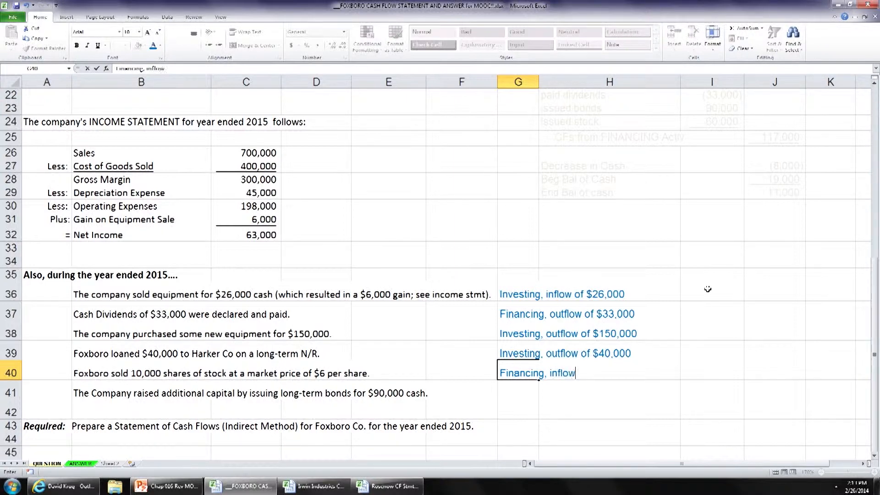
type("of $")
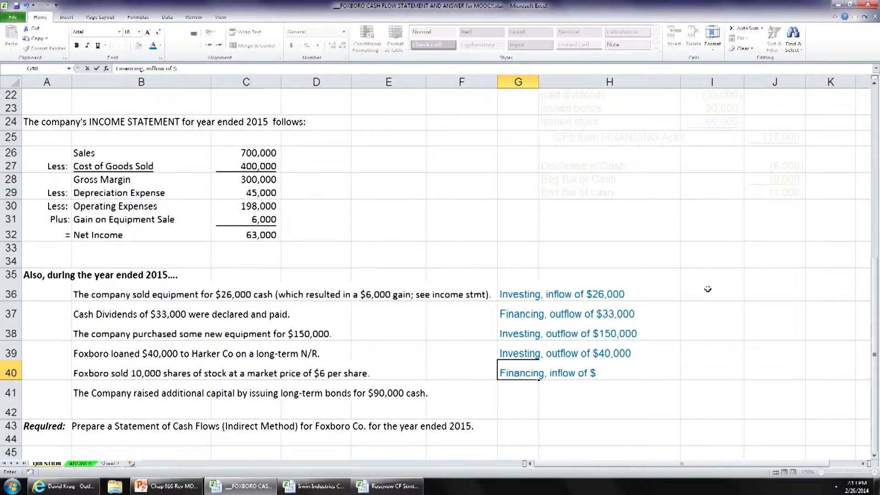
type("60,000")
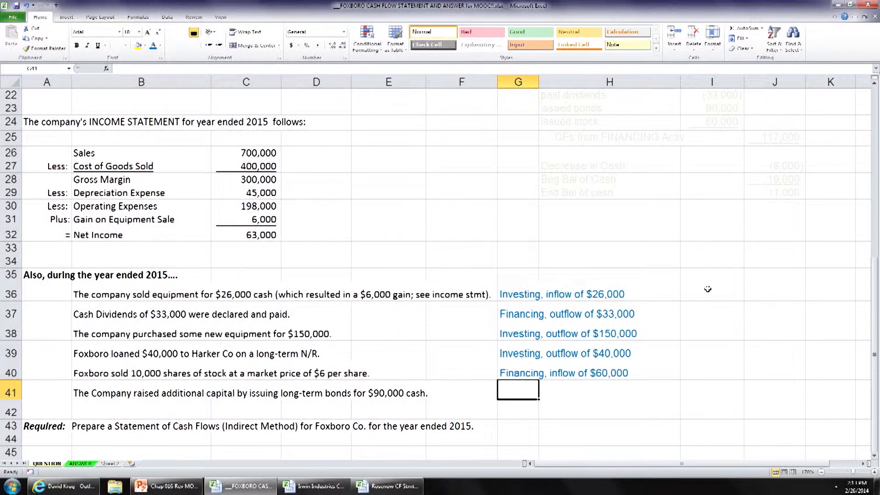
type("Financing, inflow of")
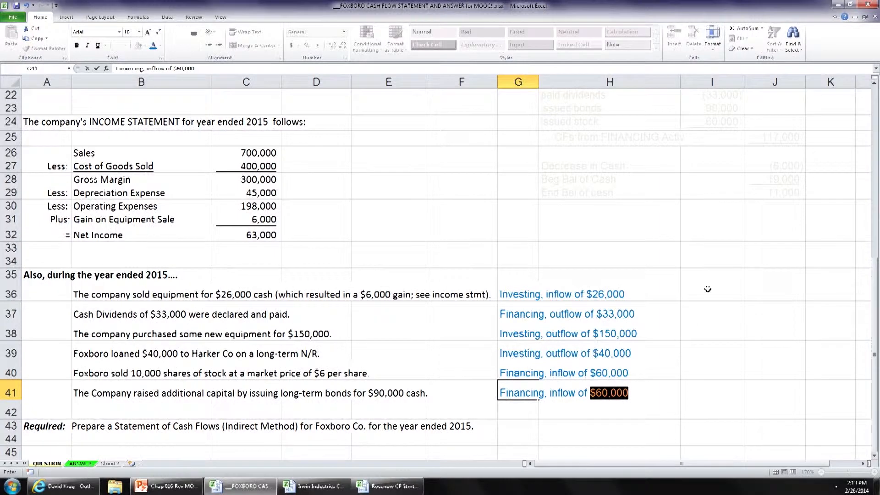
type("90")
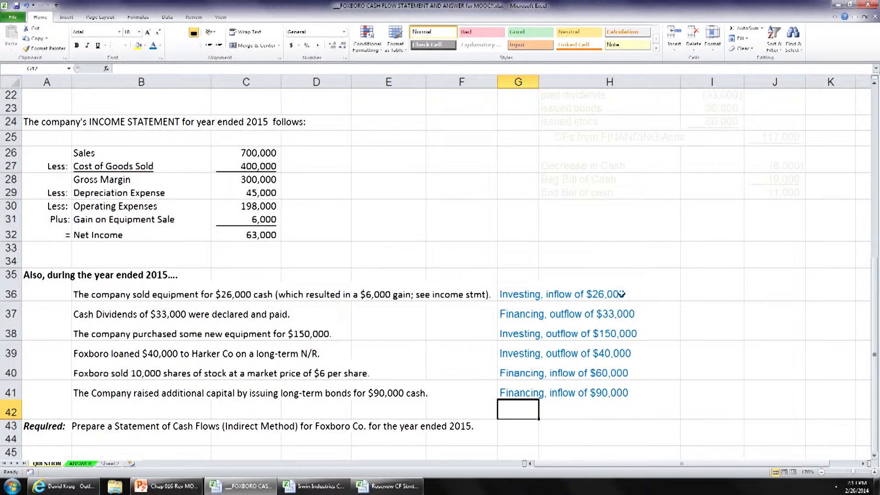
mouse_move(848, 339)
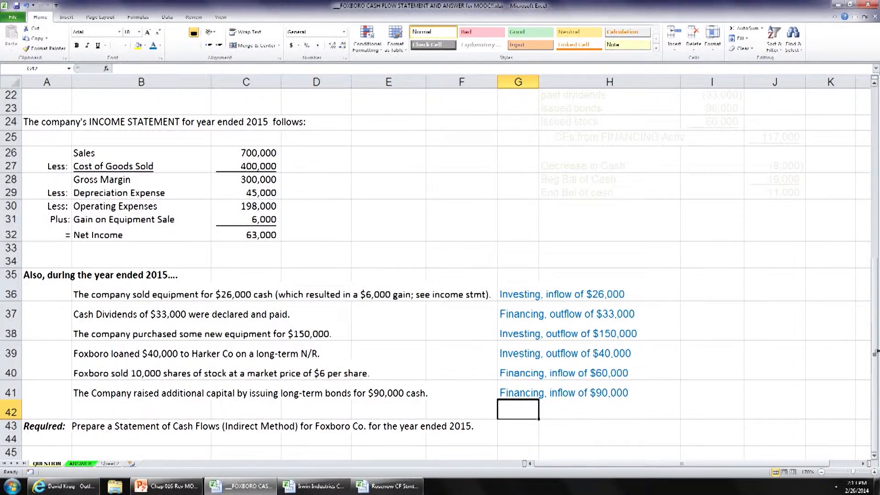
mouse_move(529, 294)
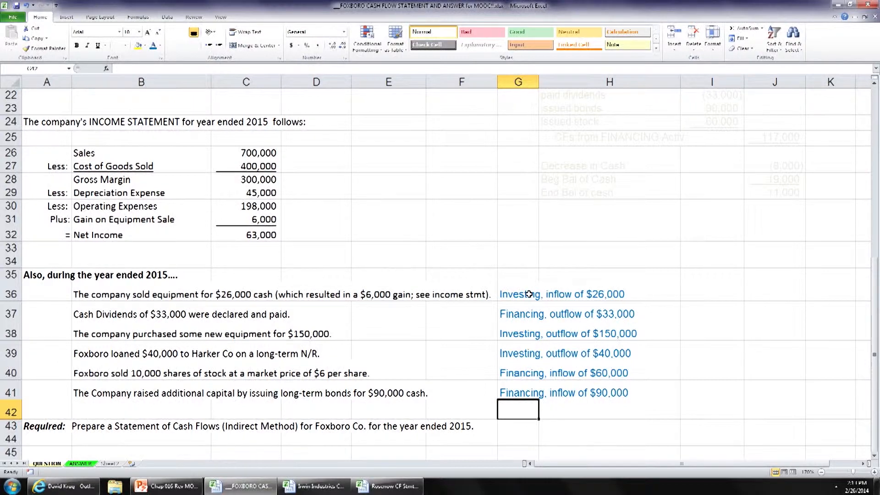
- Restore black font on G15:J25 and highlight the investing (164,000) and financing 117,000 totals yellow
left_click(524, 332)
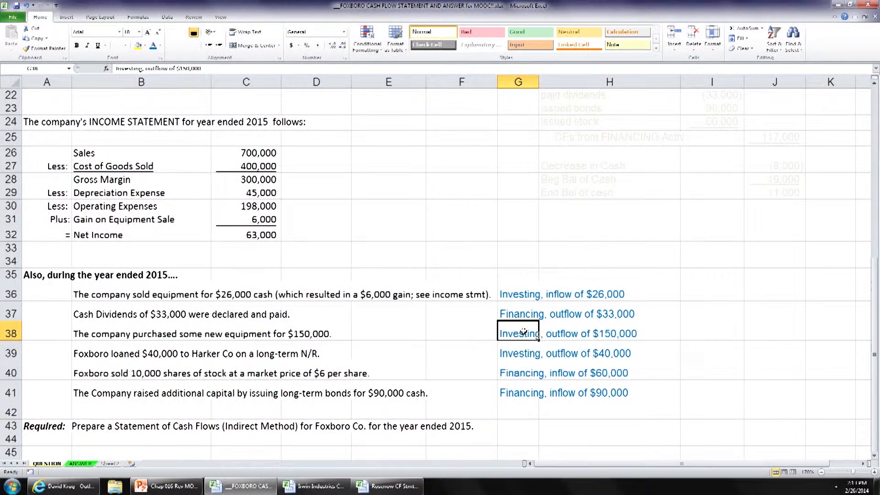
left_click(521, 352)
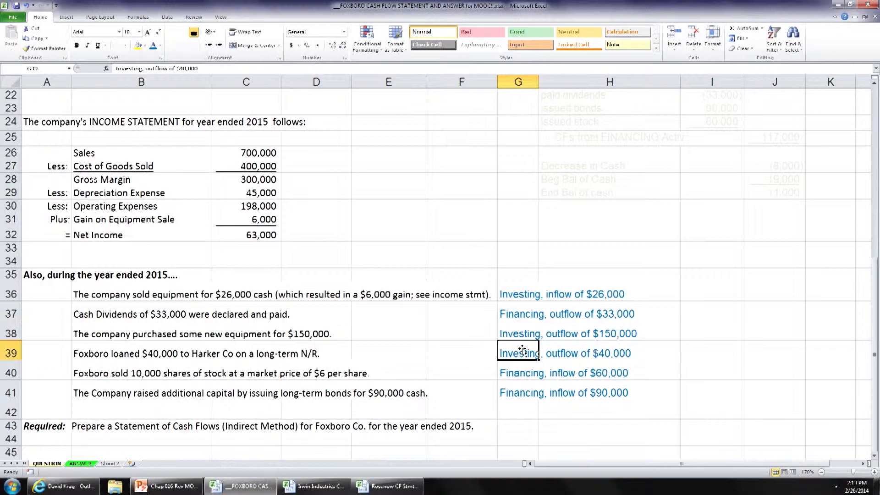
left_click(517, 392)
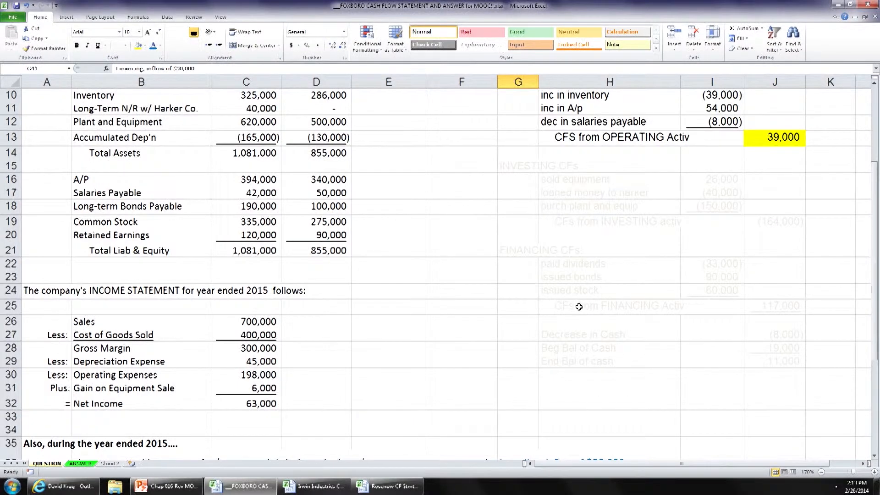
left_click_drag(508, 165, 788, 310)
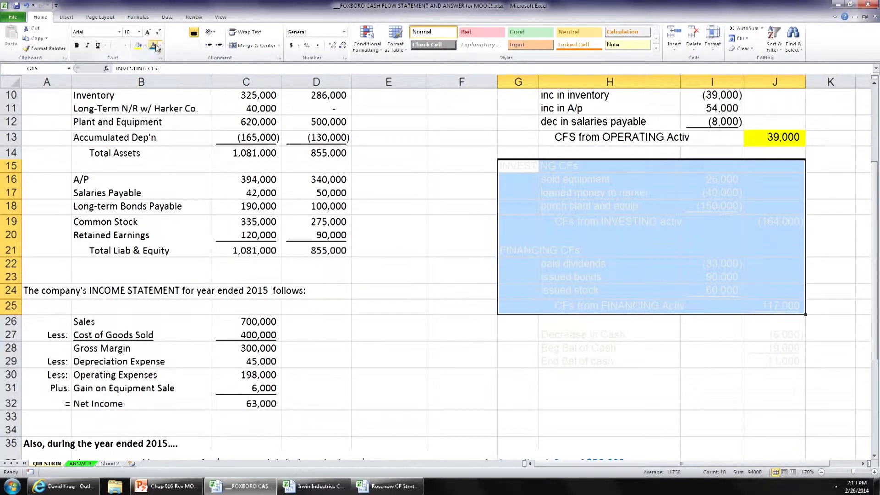
left_click(158, 46)
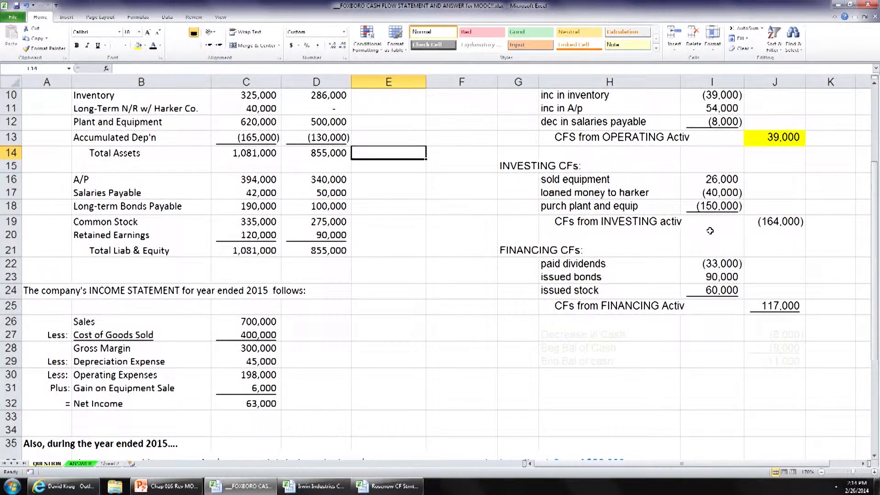
left_click(775, 221)
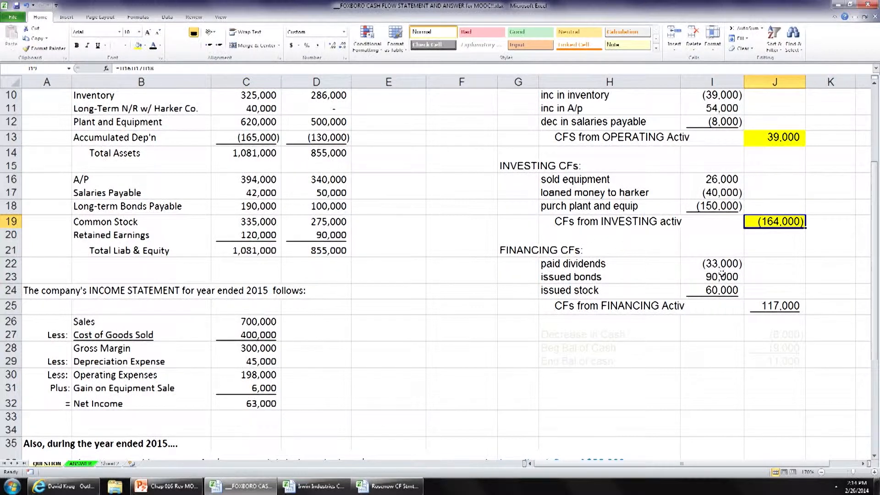
left_click(775, 306)
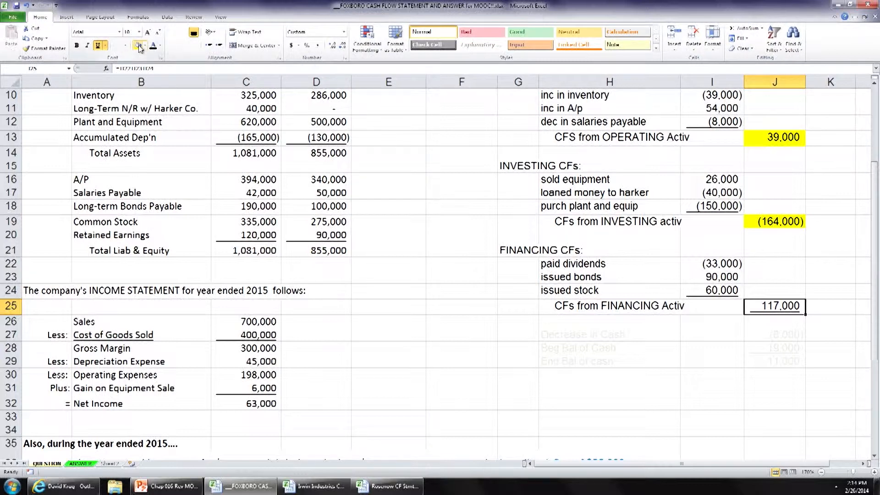
mouse_move(138, 46)
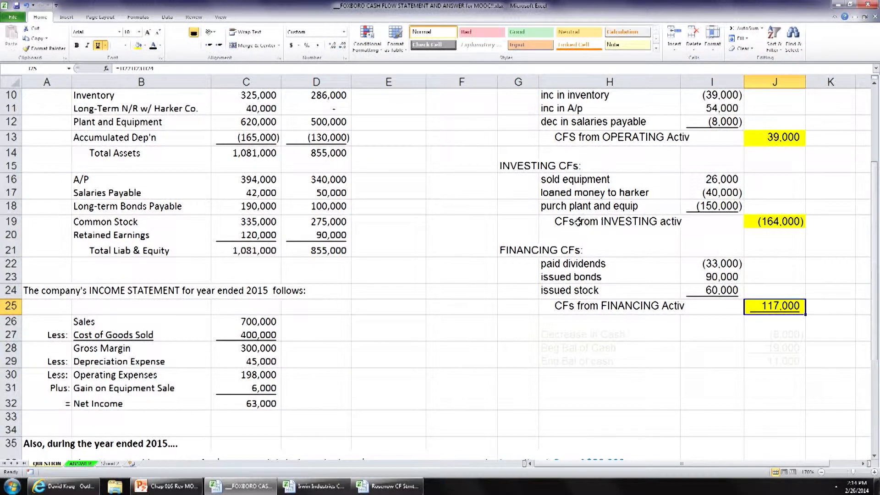
- Reword the investing total's label in H19 to 'CFs used in INVESTING activ'
left_click(609, 221)
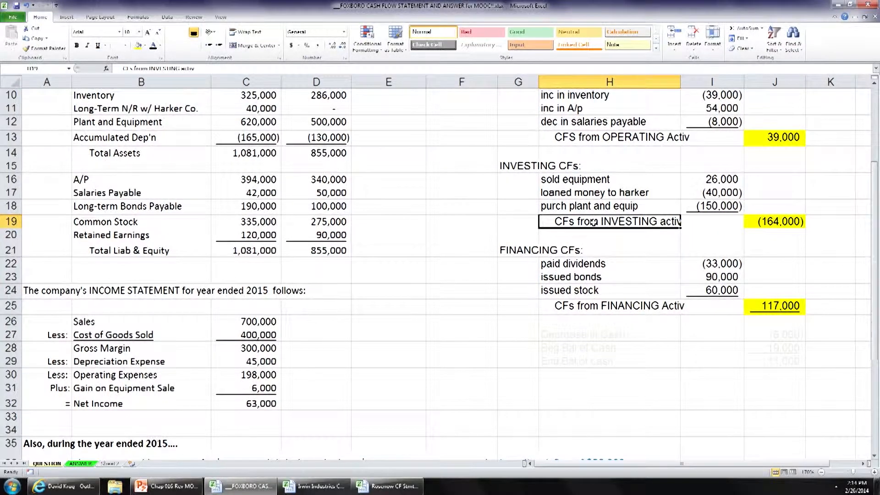
double_click(608, 220)
type("used in")
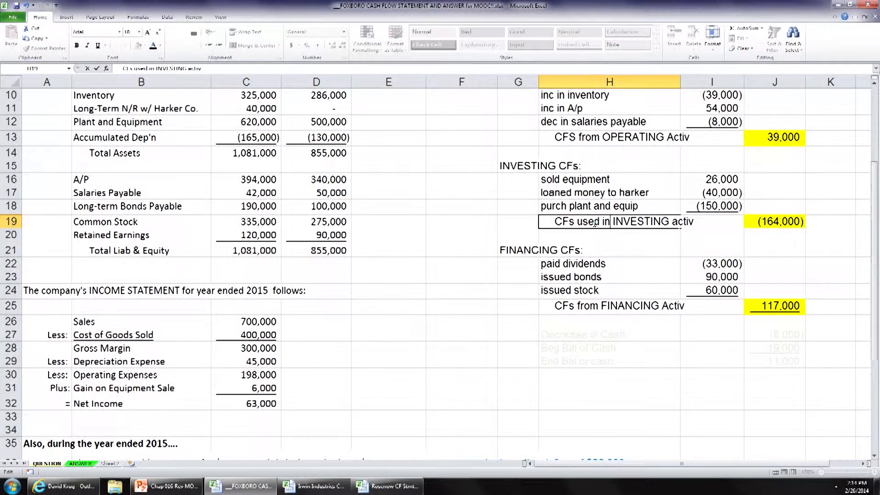
left_click(609, 234)
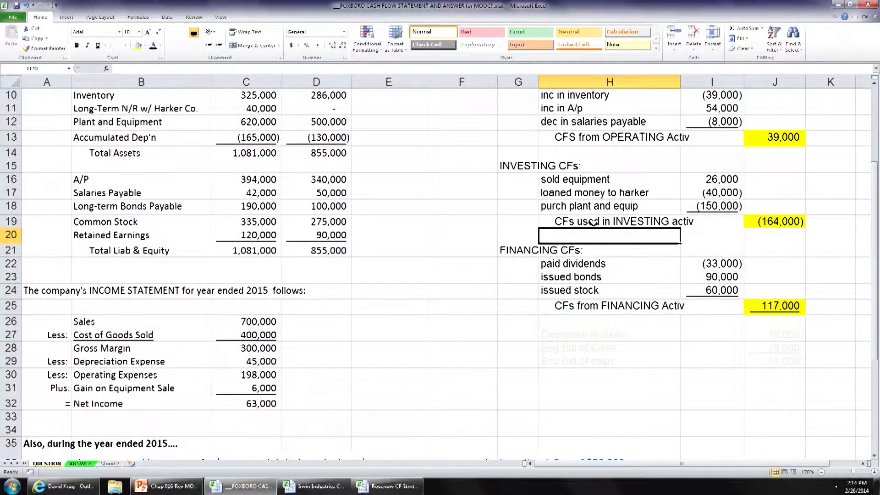
left_click(830, 293)
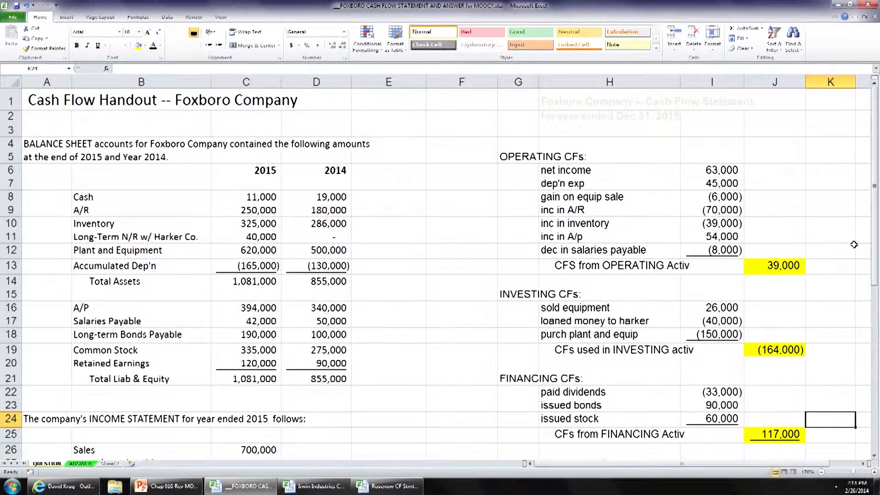
- Reveal the (8,000) decrease, 19,000 beginning and 11,000 ending cash rows H27:J29 in black font with light green fill
scroll("down", 3)
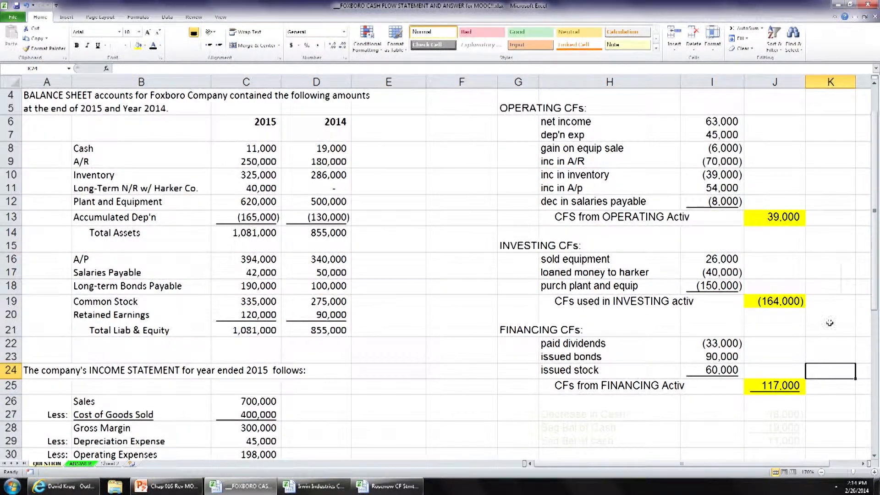
left_click(774, 427)
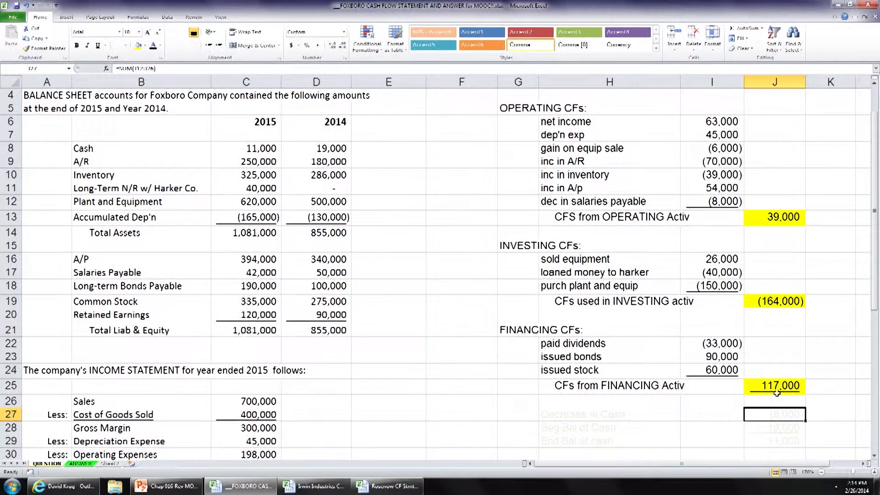
left_click(160, 46)
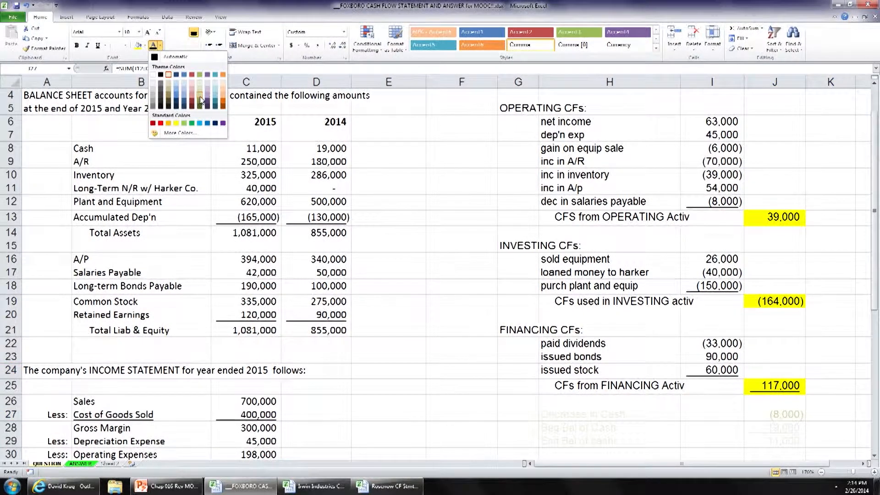
left_click(775, 414)
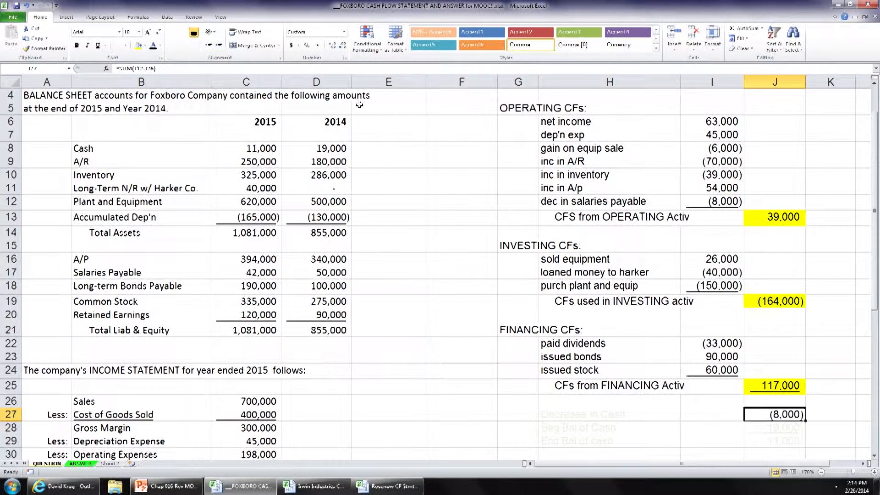
mouse_move(686, 355)
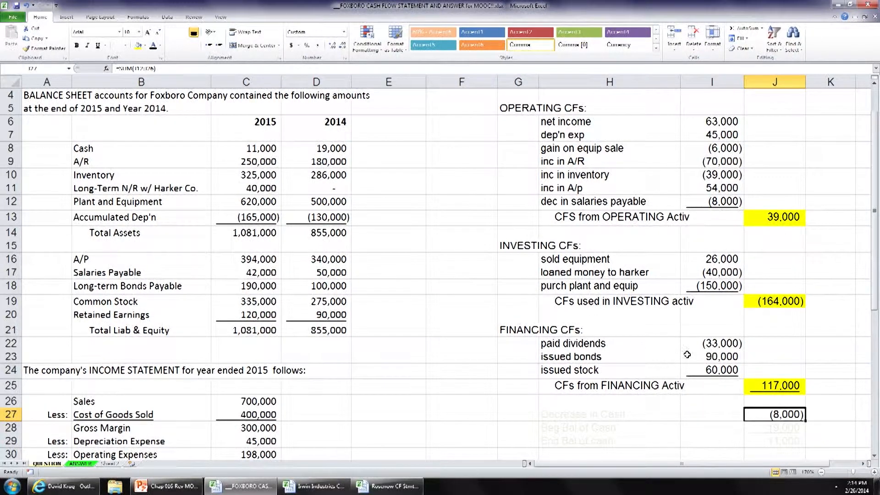
mouse_move(694, 369)
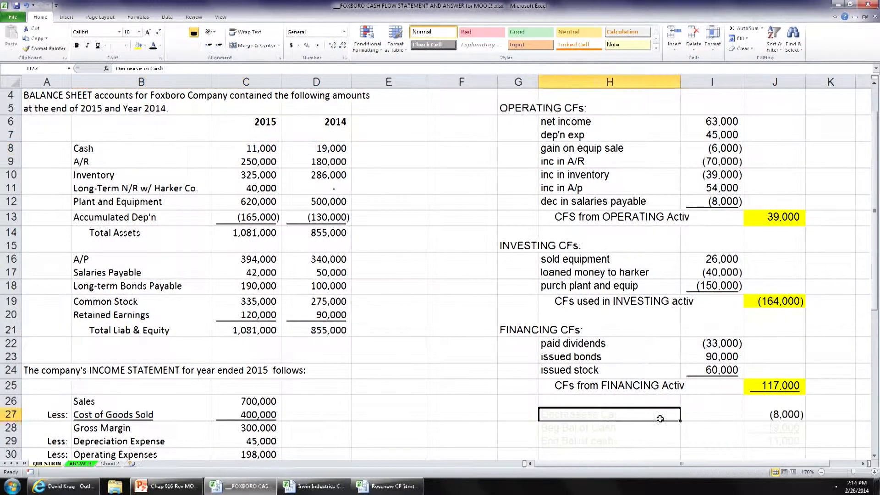
left_click_drag(600, 414, 785, 441)
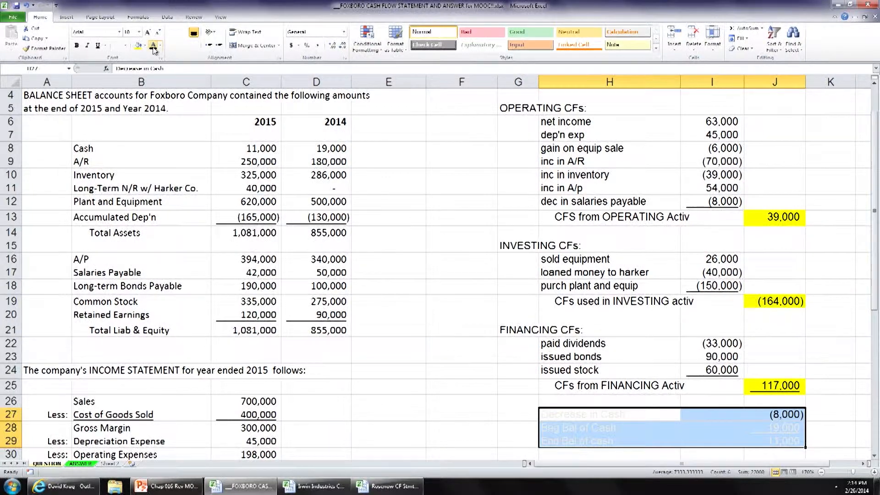
left_click(141, 45)
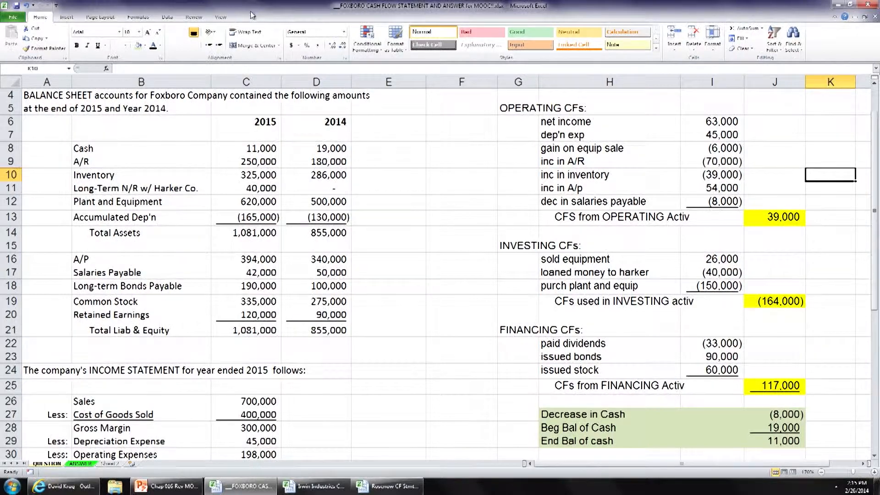
- Reveal the hidden heading 'Foxboro Company -- Cash Flow Statement, for year ended Dec 31, 2015' in black
left_click(220, 17)
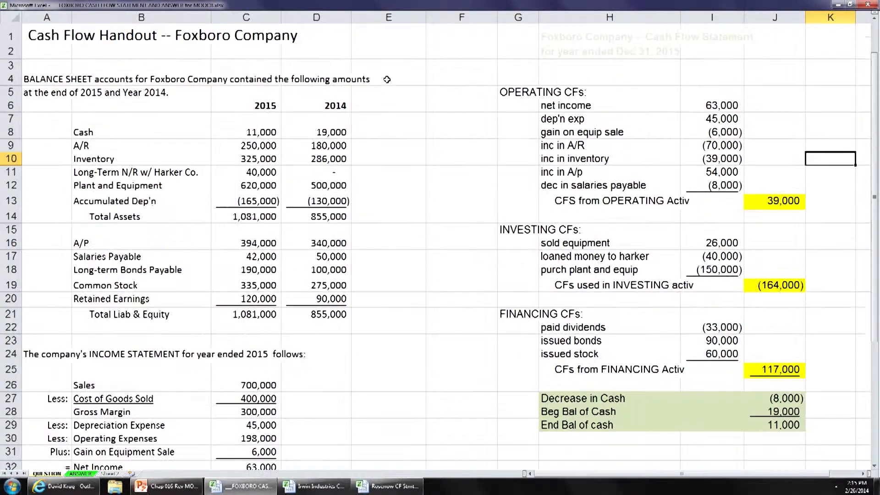
left_click(586, 46)
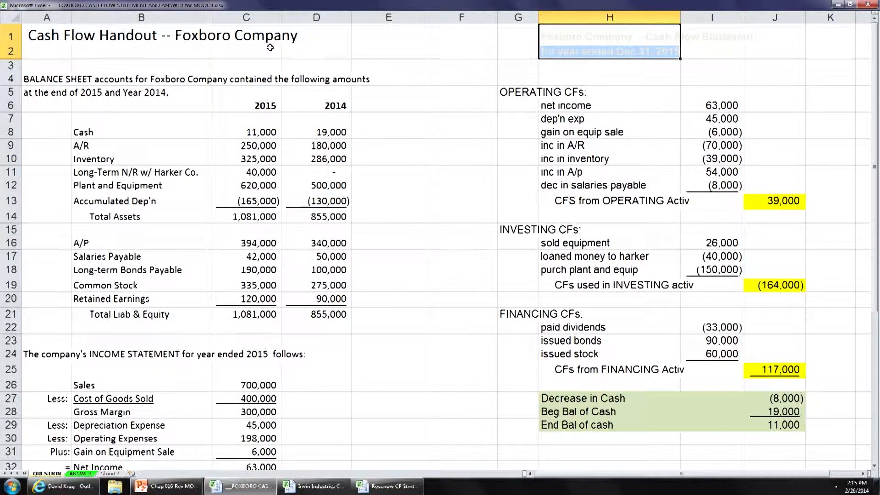
mouse_move(326, 54)
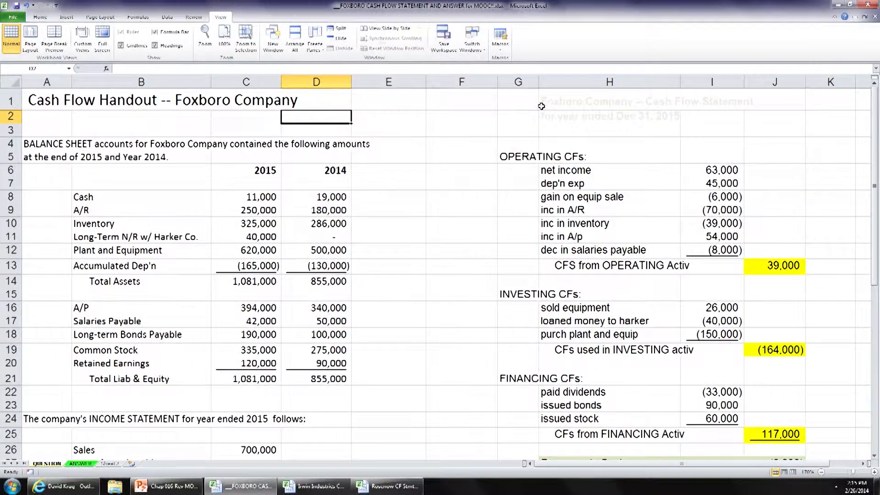
left_click(42, 16)
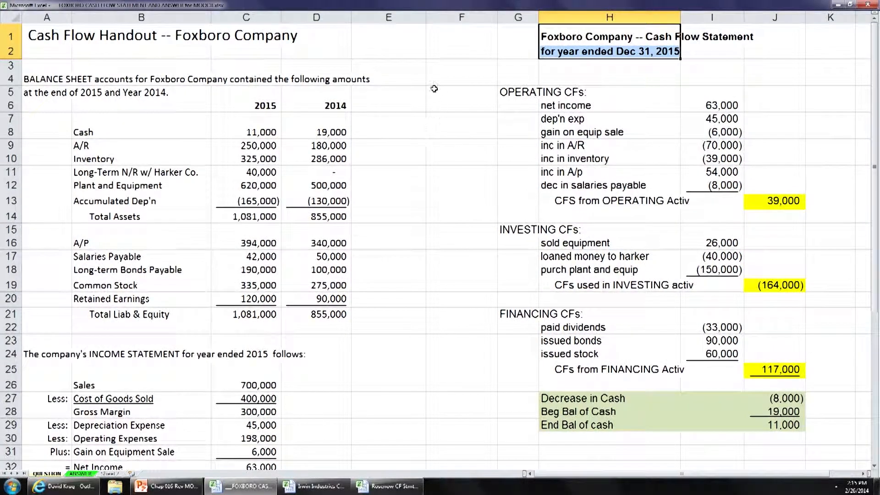
left_click(461, 16)
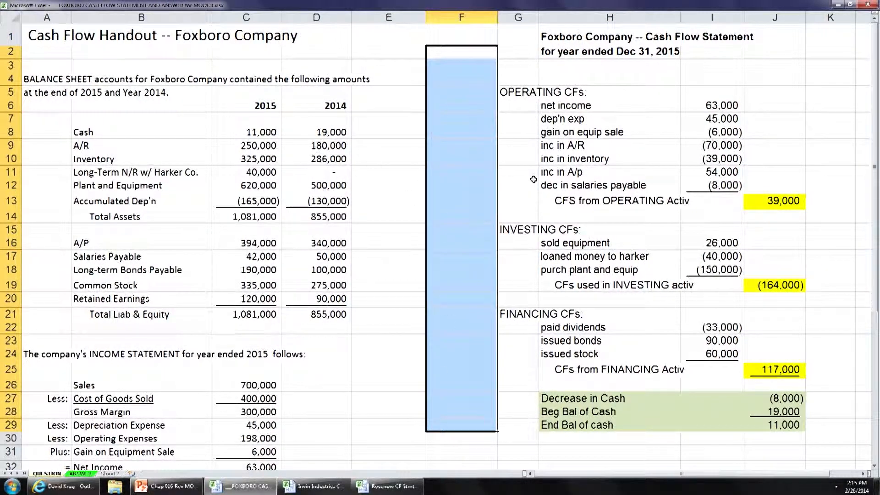
mouse_move(643, 146)
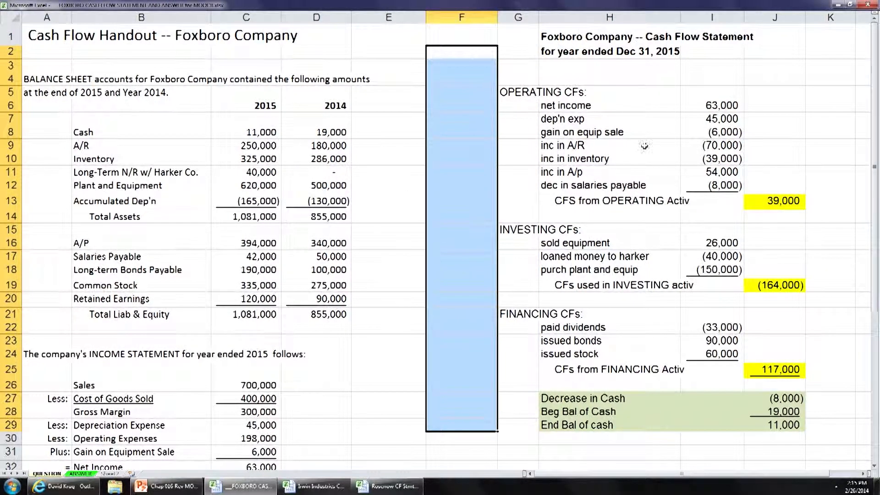